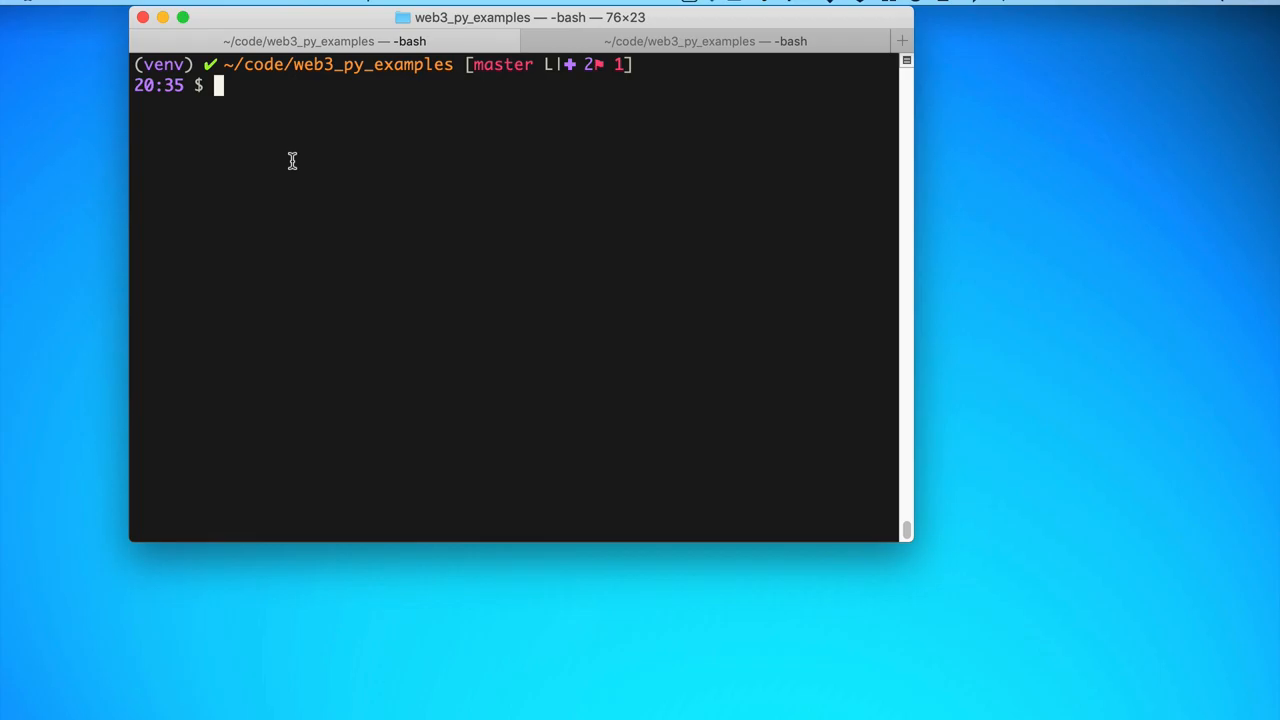
mouse_move(396, 189)
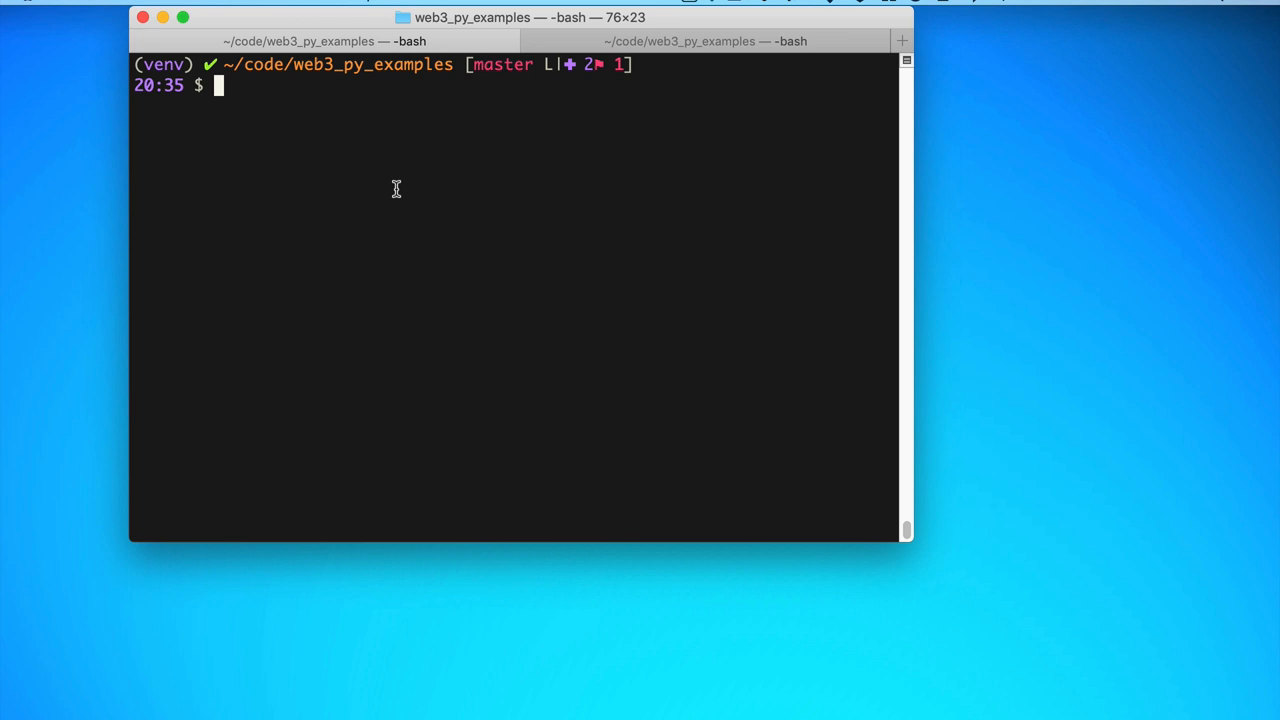
mouse_move(359, 187)
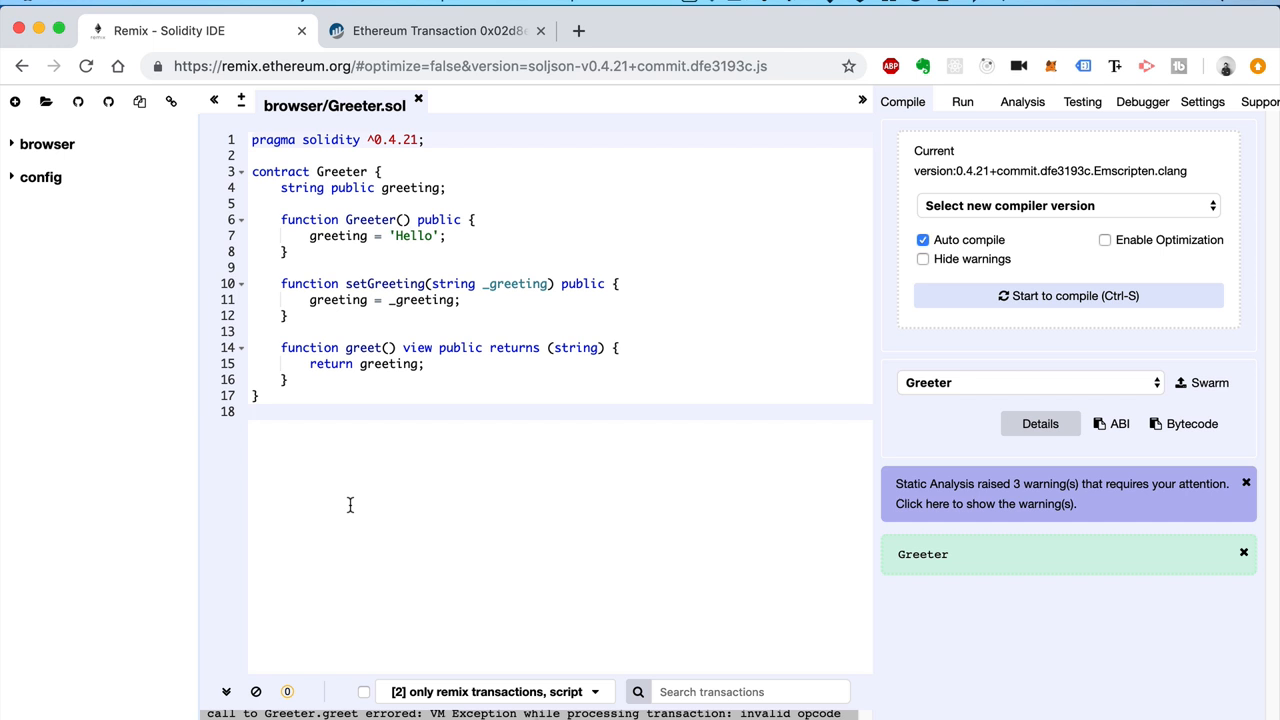
Step: Compile Greeter and set the Run environment to Web3 Provider with the localhost endpoint
left_click(252, 411)
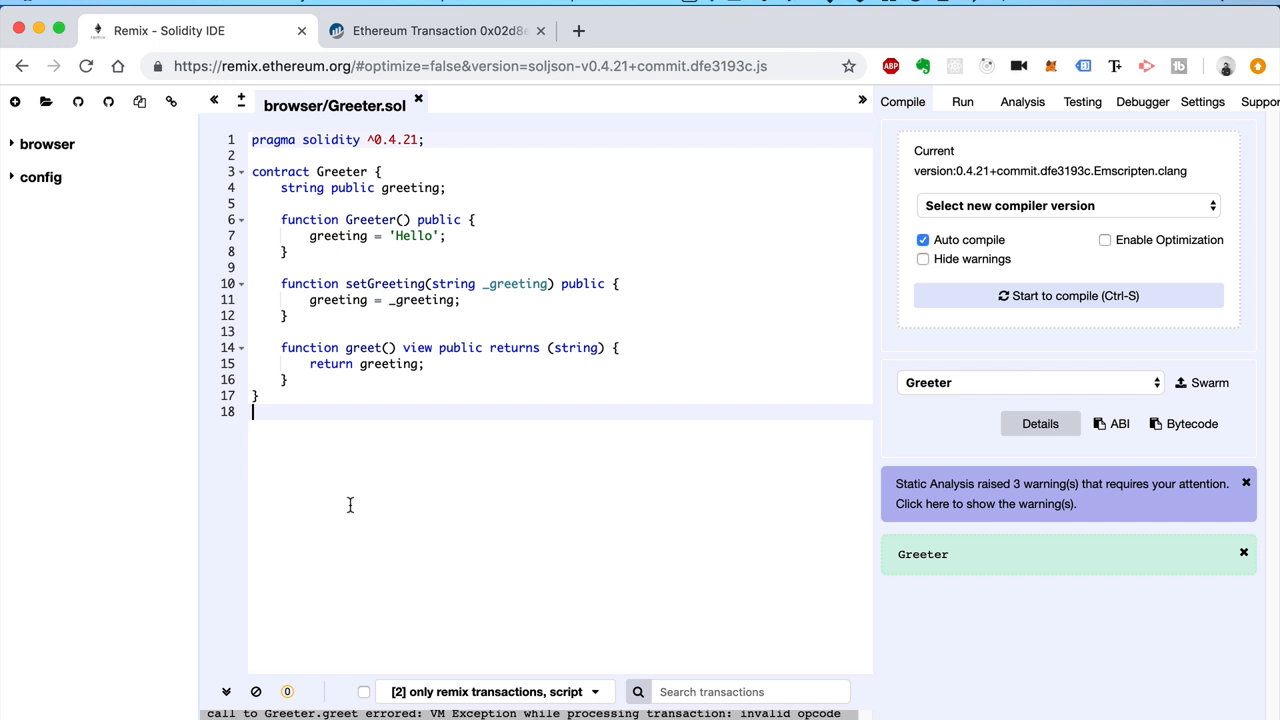
mouse_move(452, 200)
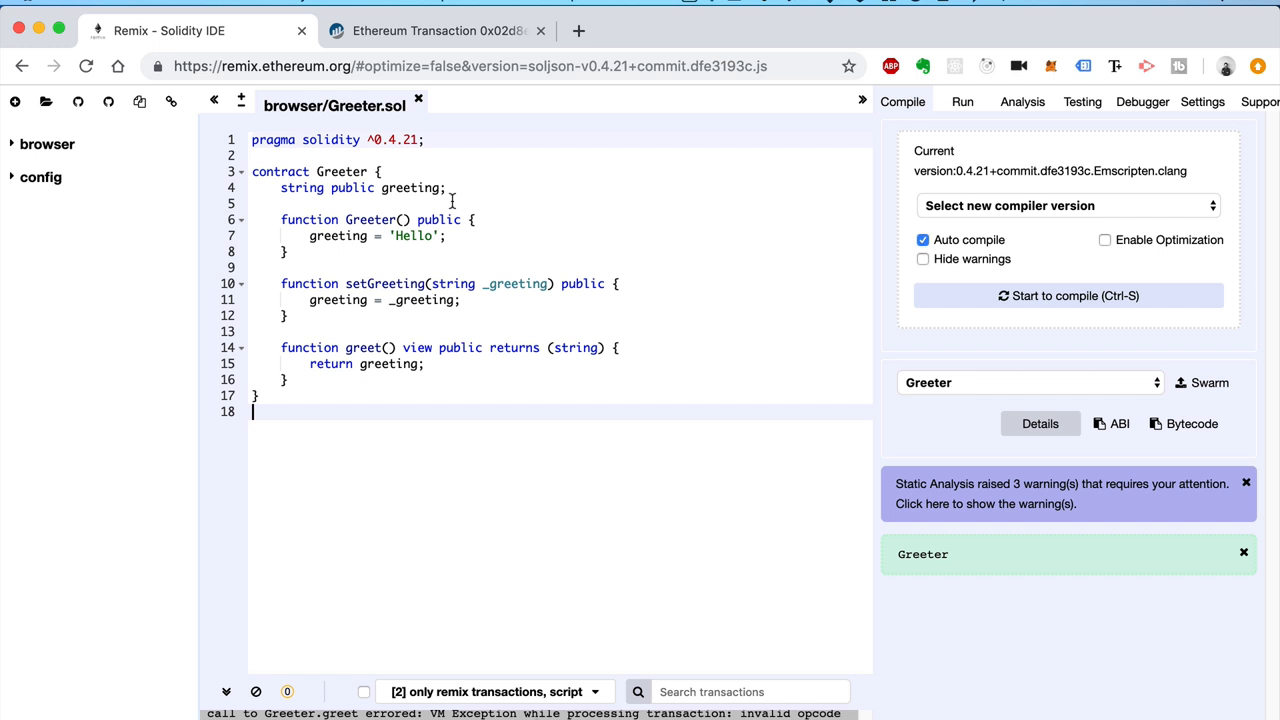
mouse_move(437, 367)
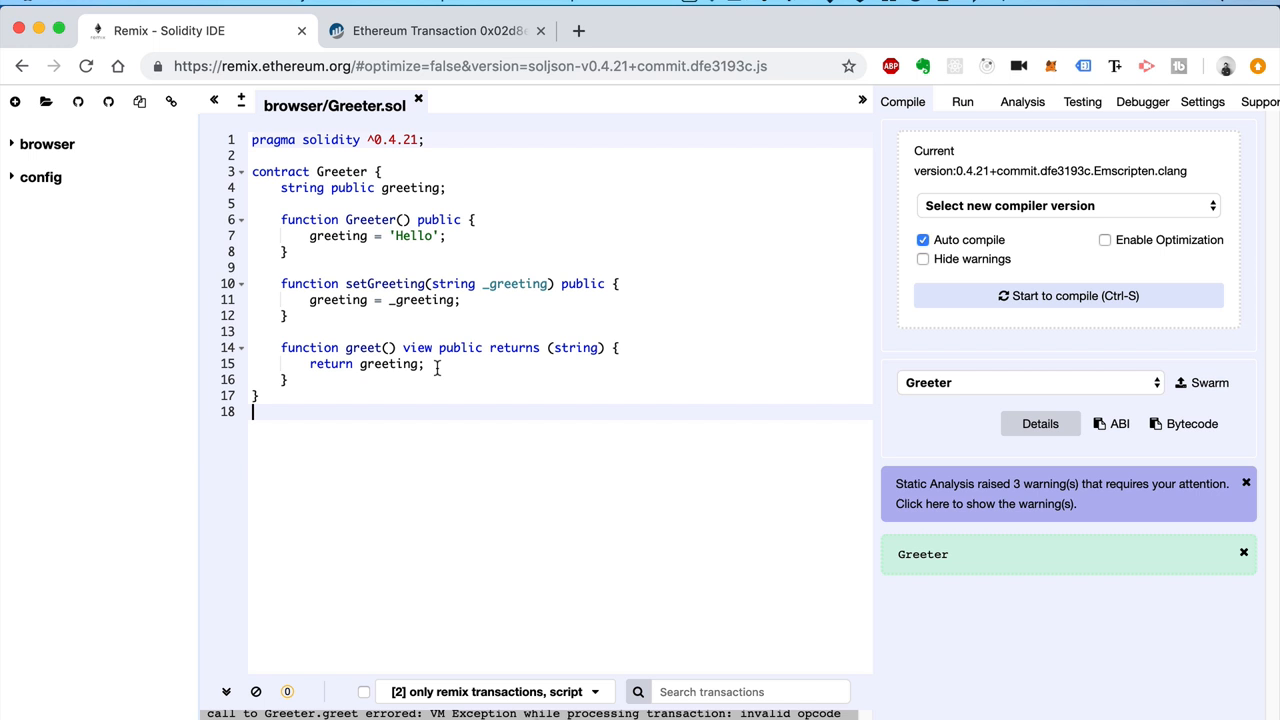
mouse_move(437, 420)
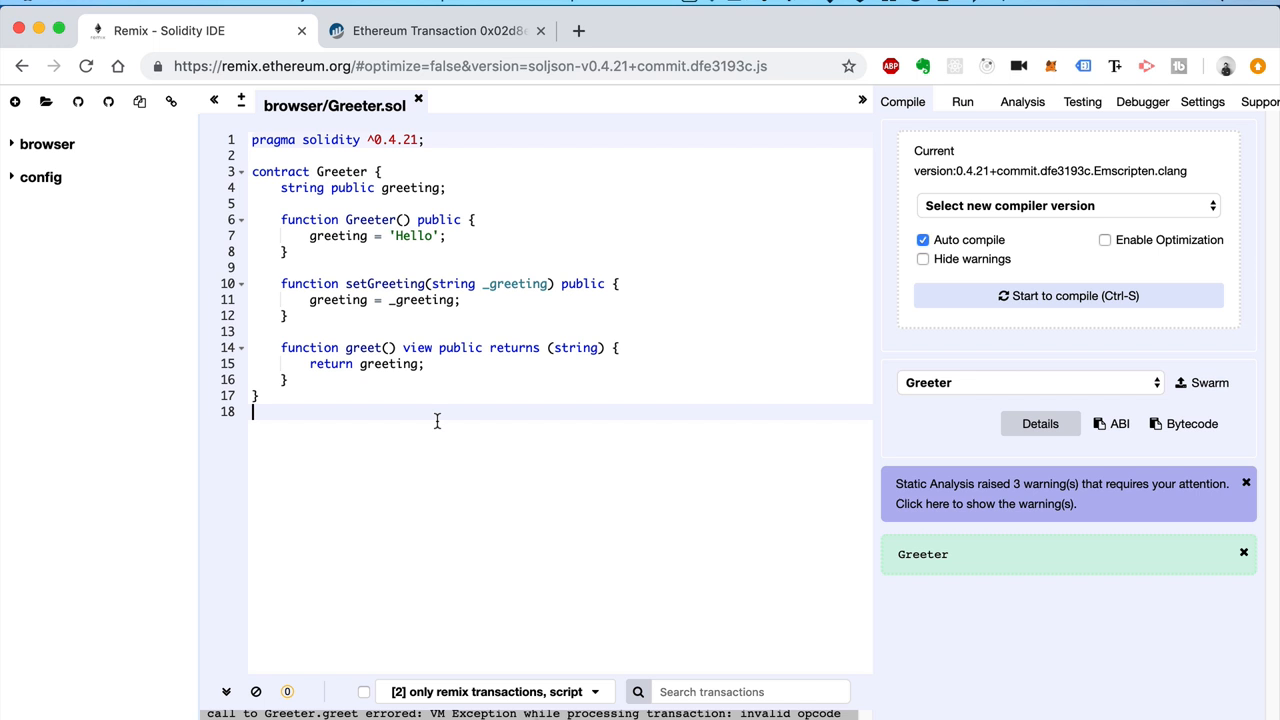
left_click(420, 139)
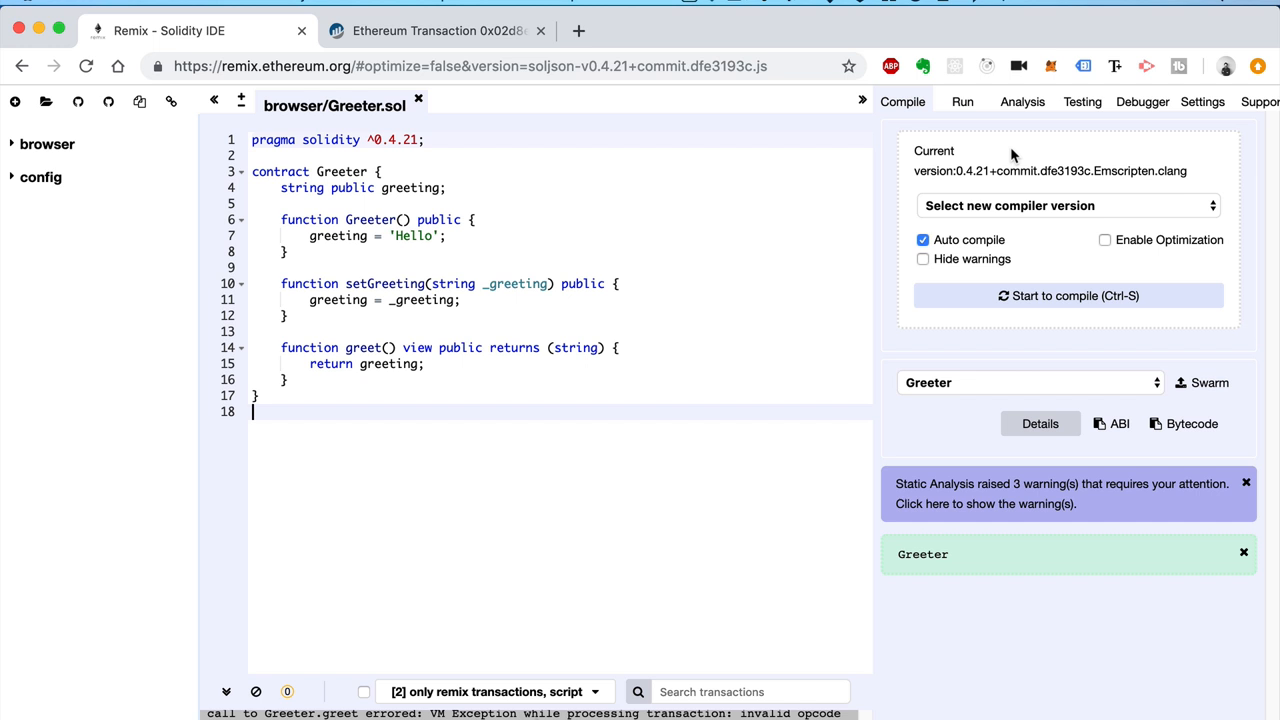
mouse_move(1053, 305)
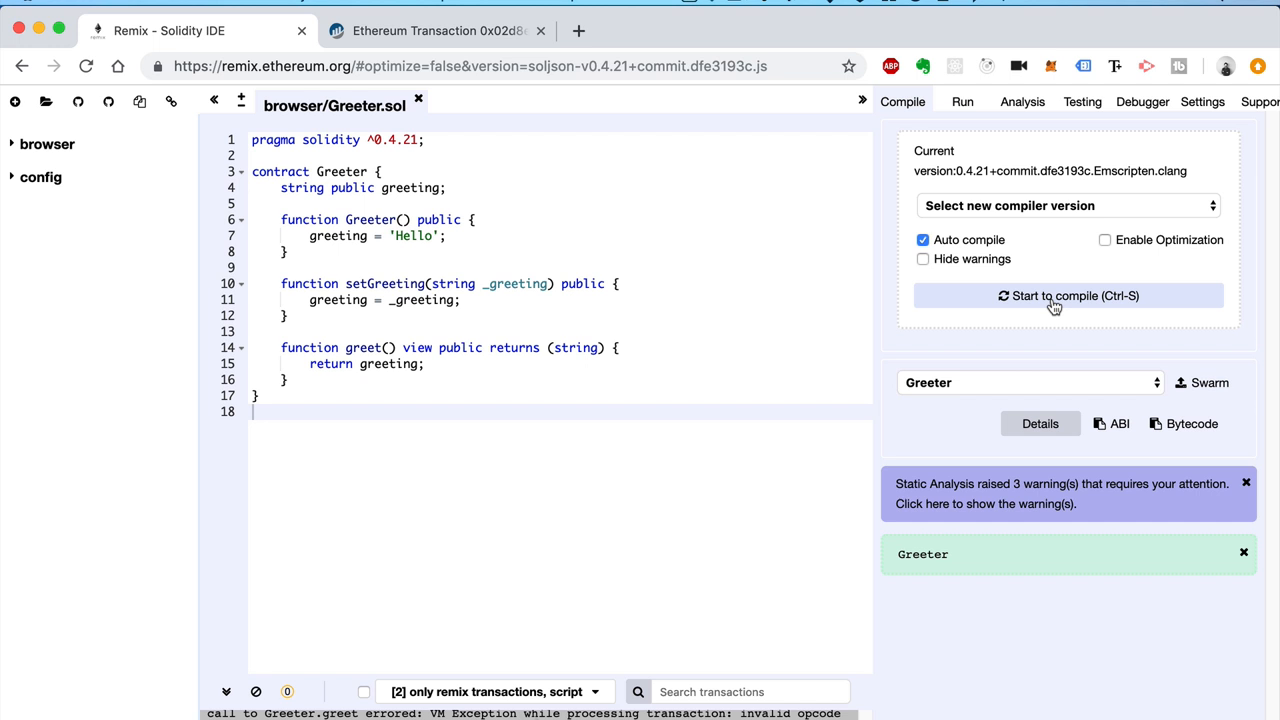
left_click(961, 101)
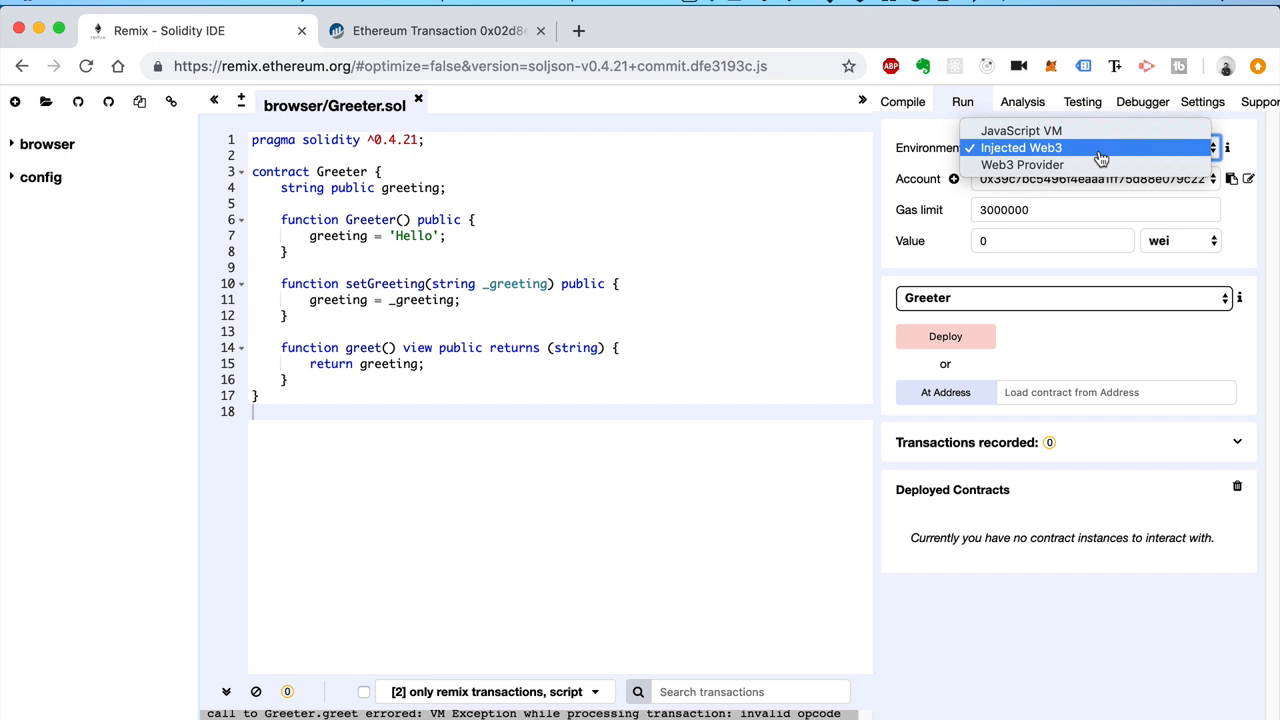
left_click(1022, 164)
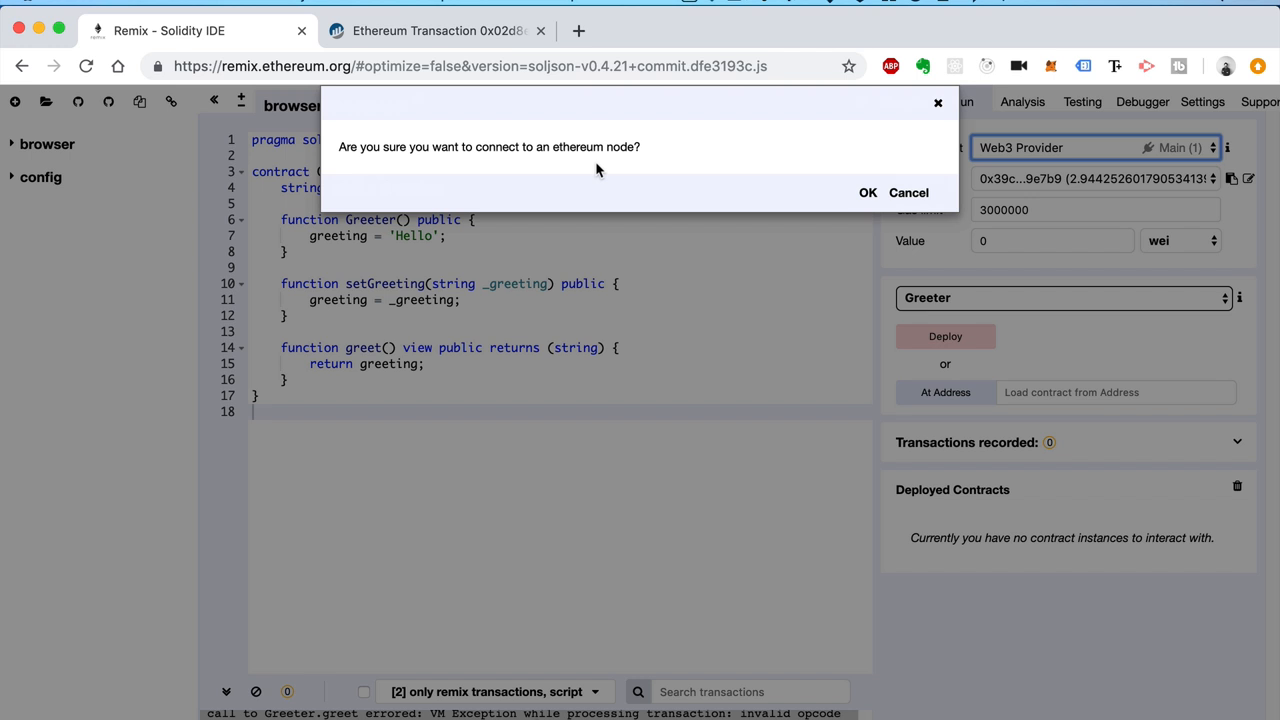
left_click(867, 192)
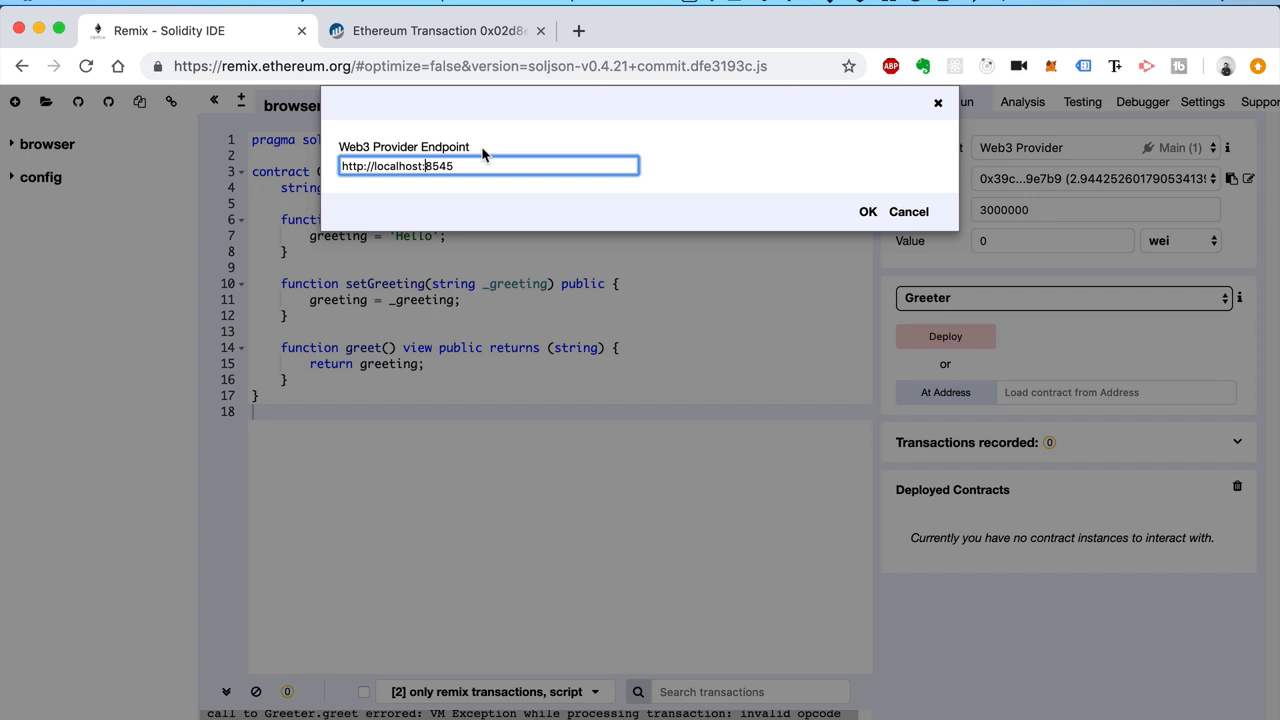
left_click(867, 211)
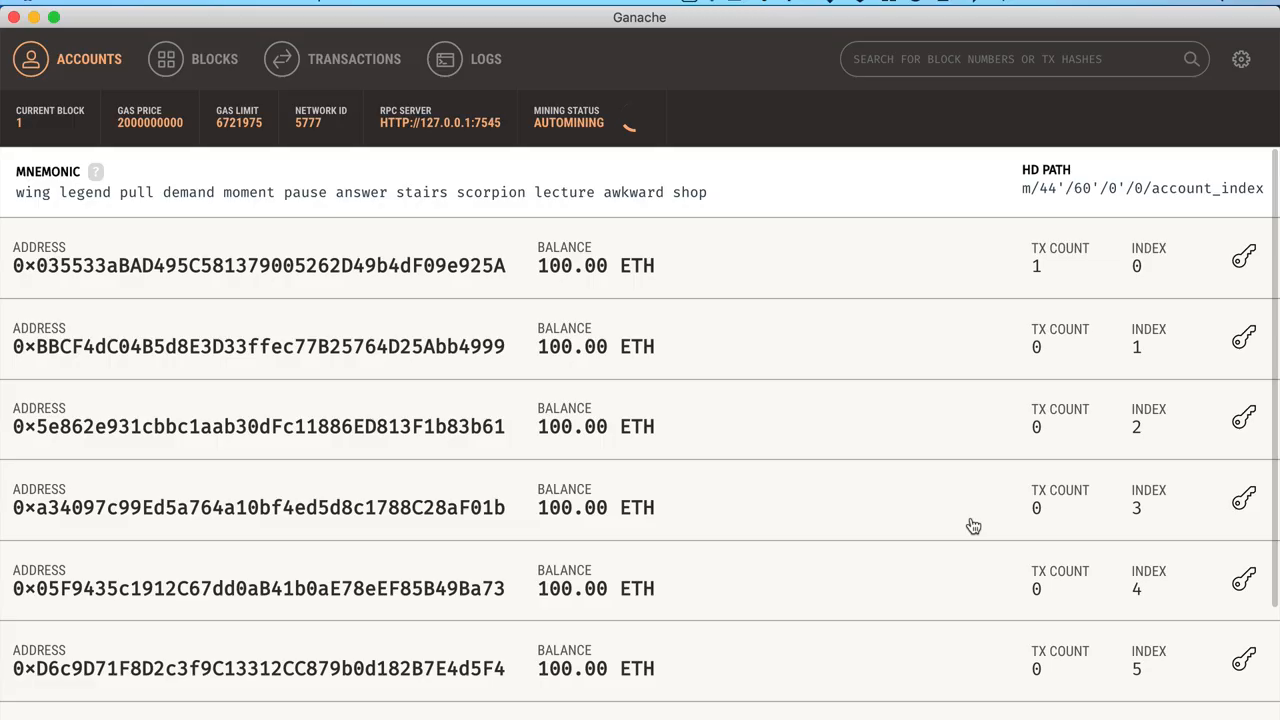
left_click(354, 58)
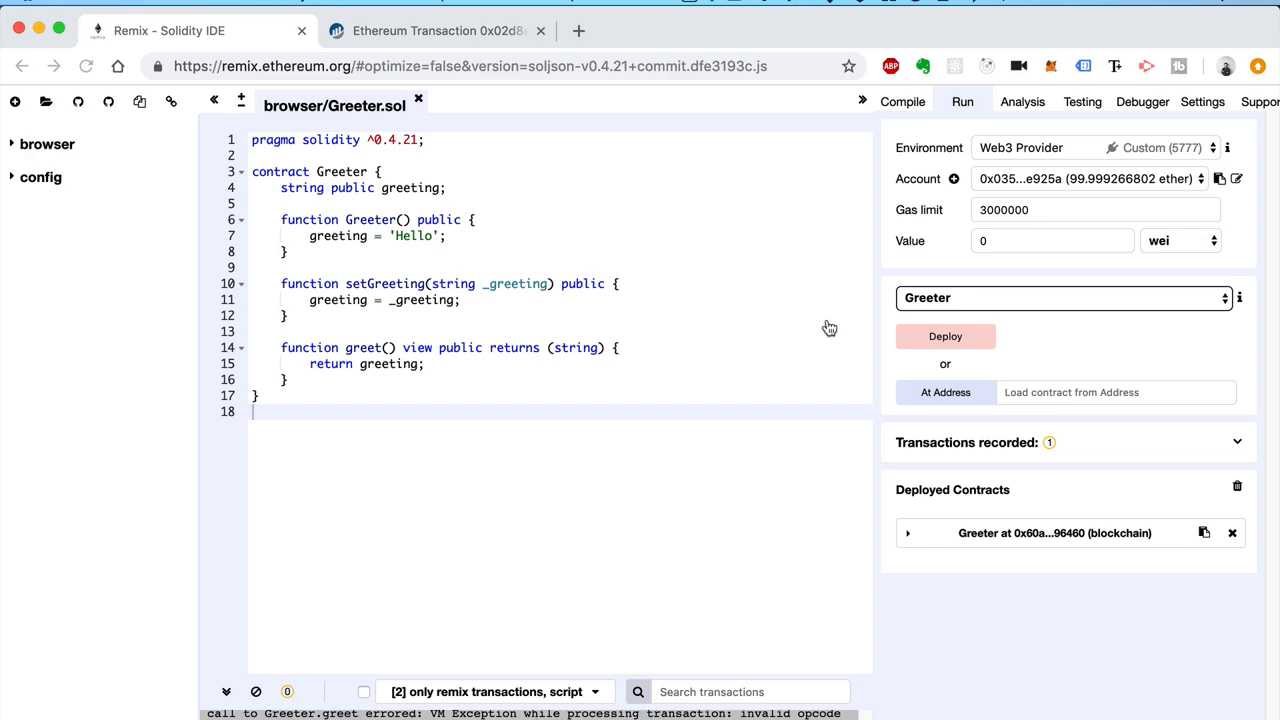
mouse_move(612, 531)
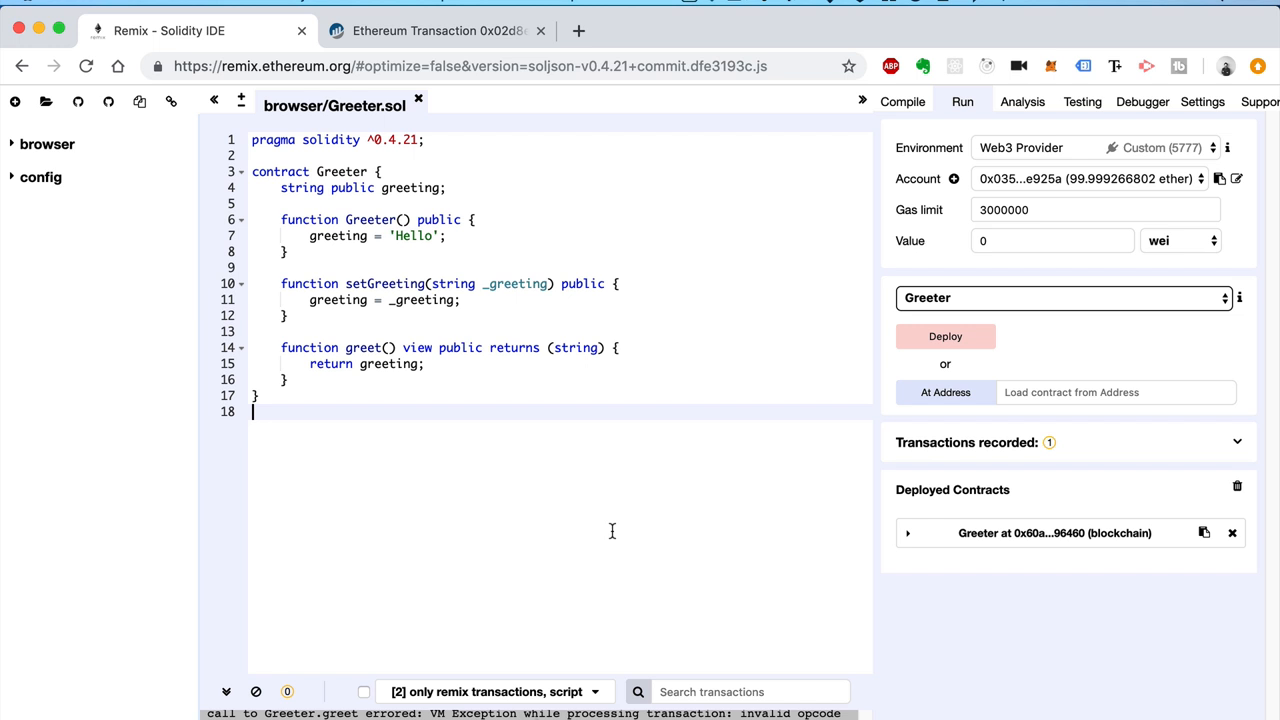
mouse_move(1080, 548)
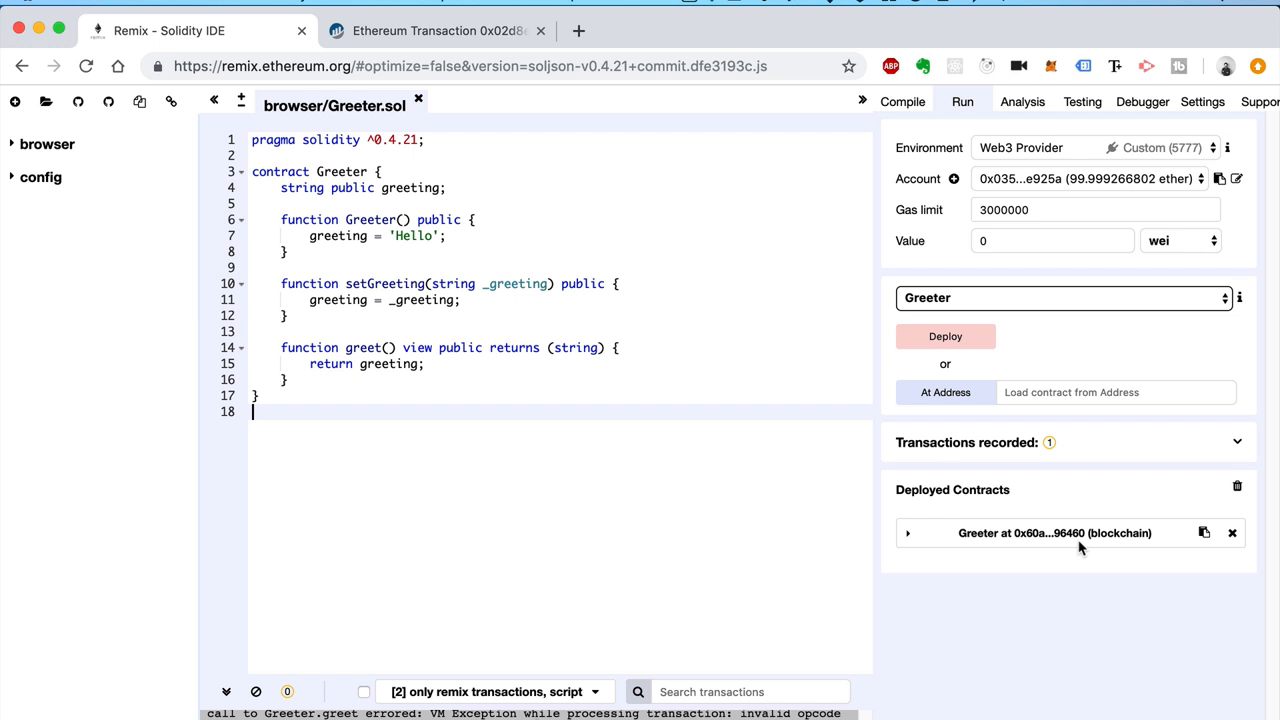
mouse_move(1131, 540)
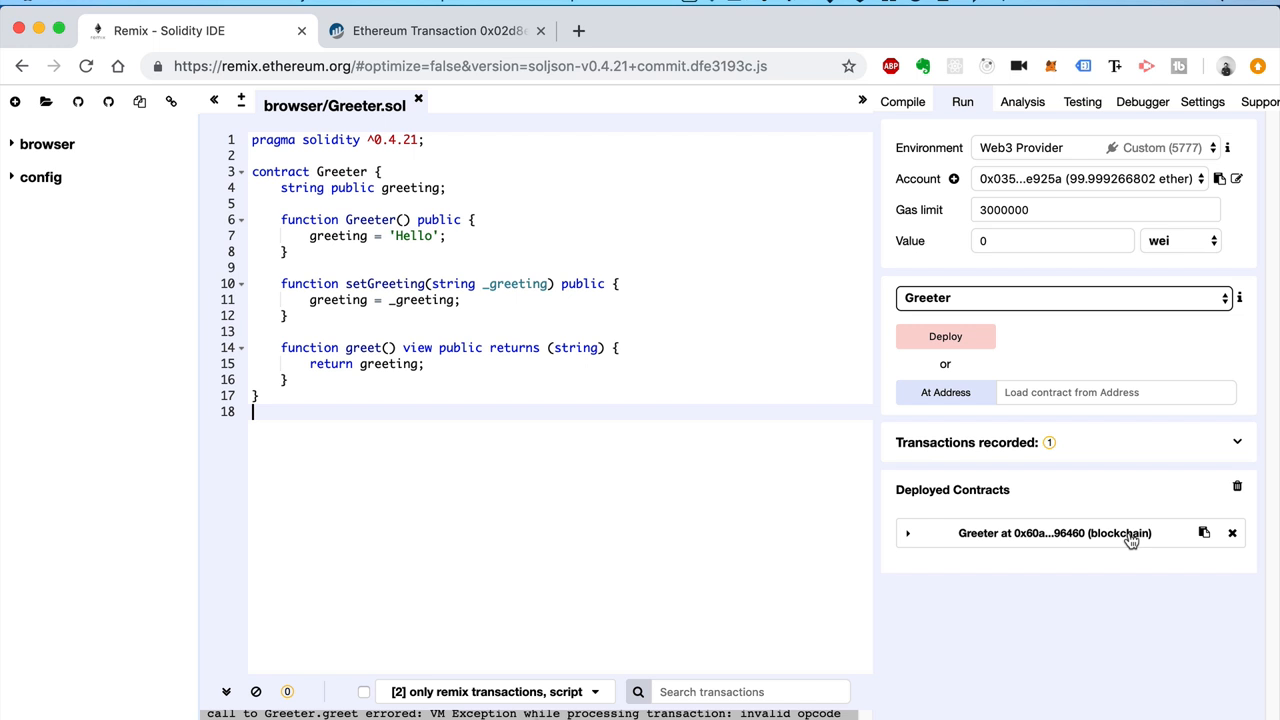
Step: Copy the deployed Greeter contract's address and the Greeter ABI
left_click(901, 101)
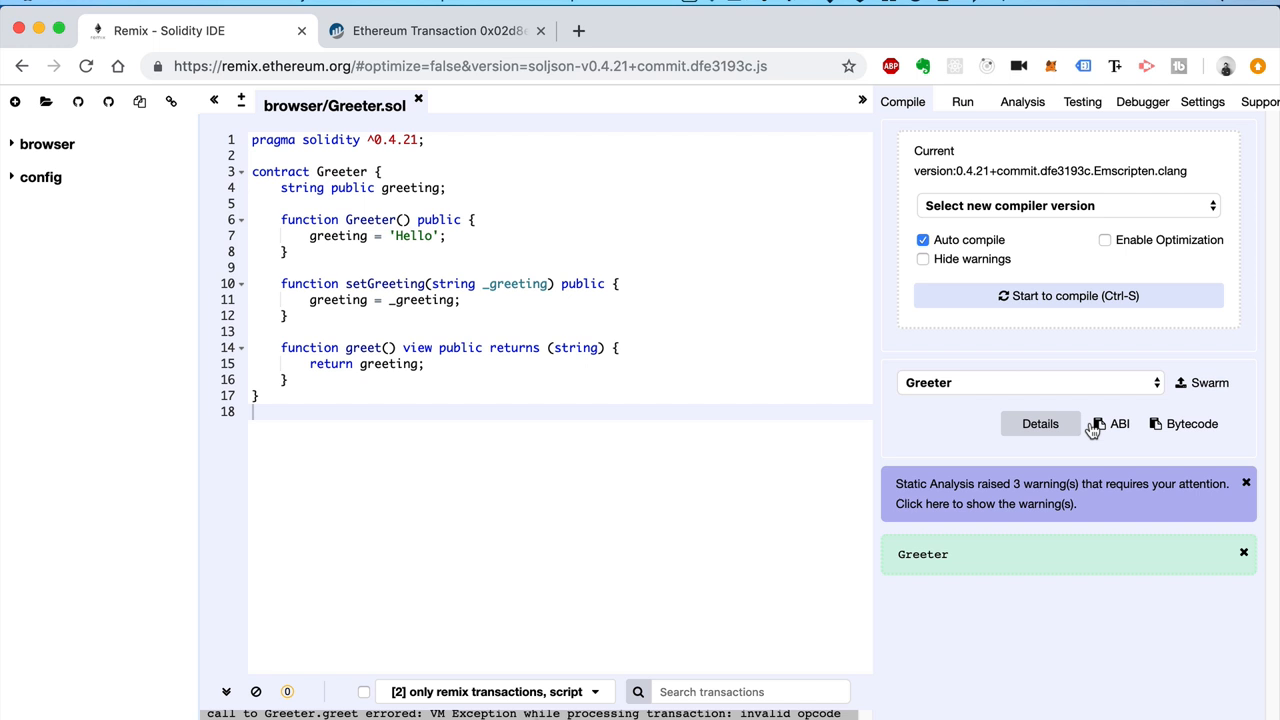
left_click(961, 101)
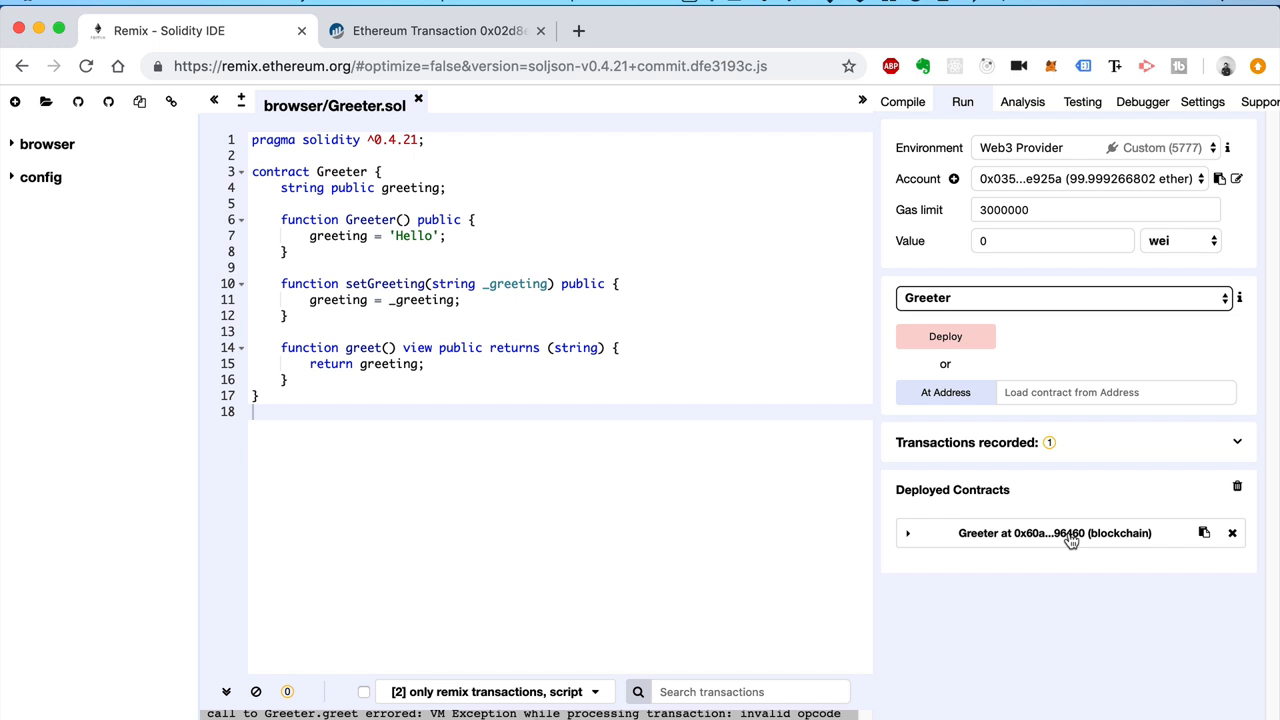
mouse_move(1208, 538)
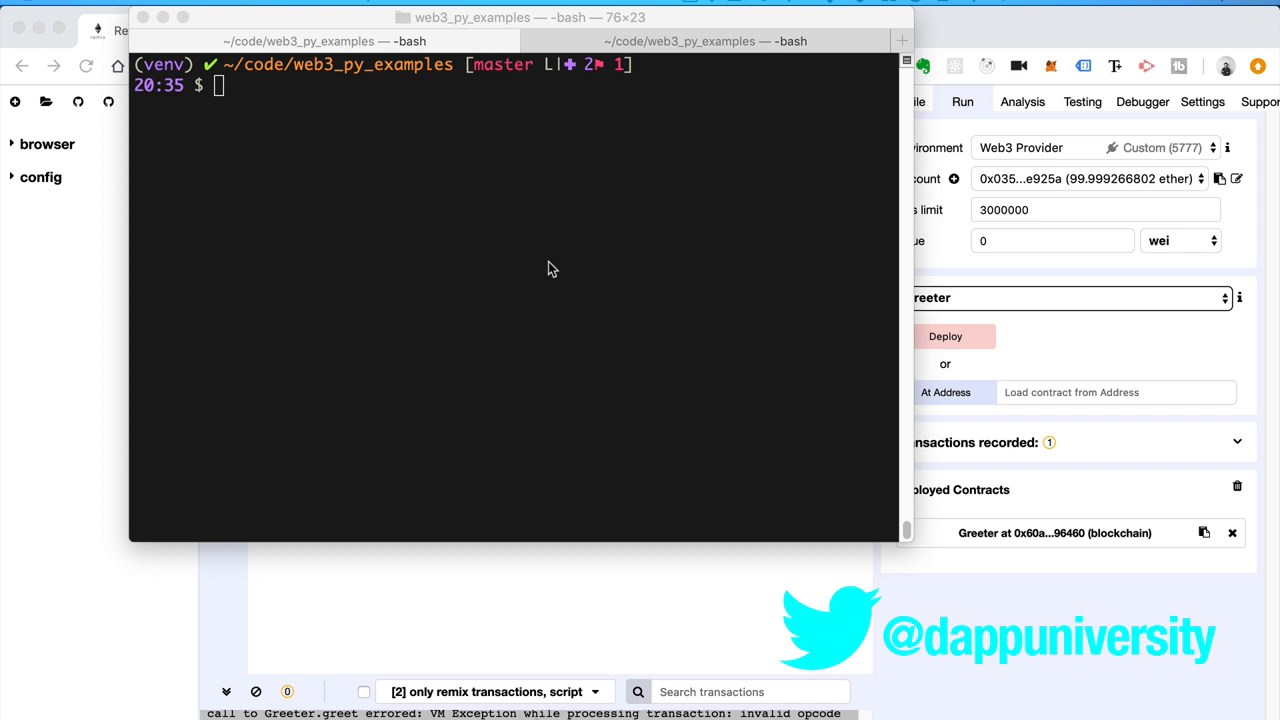
Step: Open the project via 'subl .' and start app.py with the Web3 import and address
type("subl .")
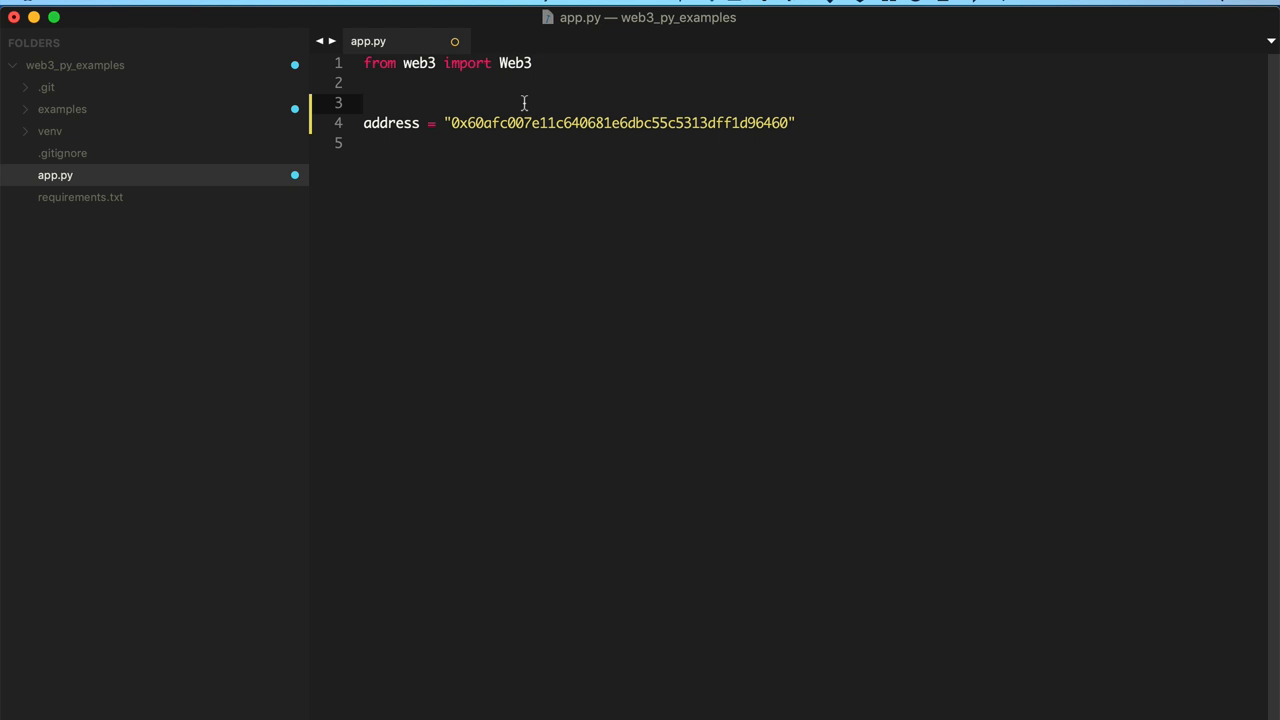
type("abi = json.lo")
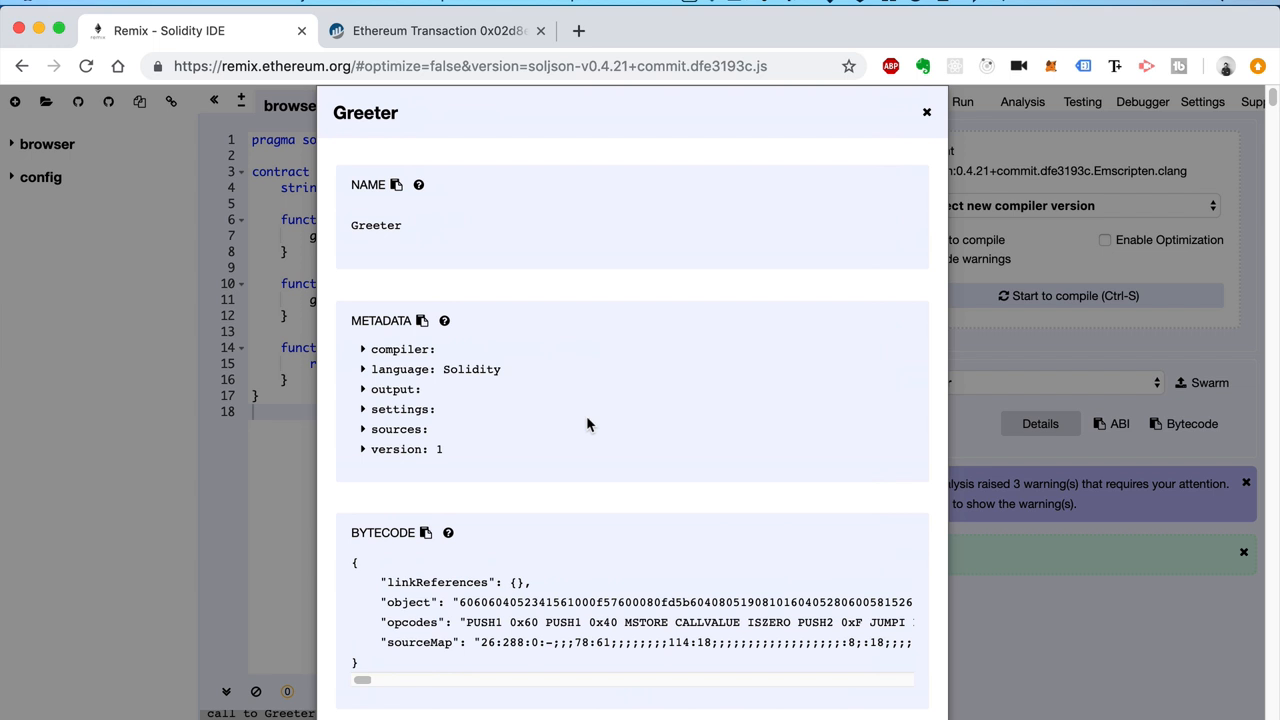
mouse_move(1120, 423)
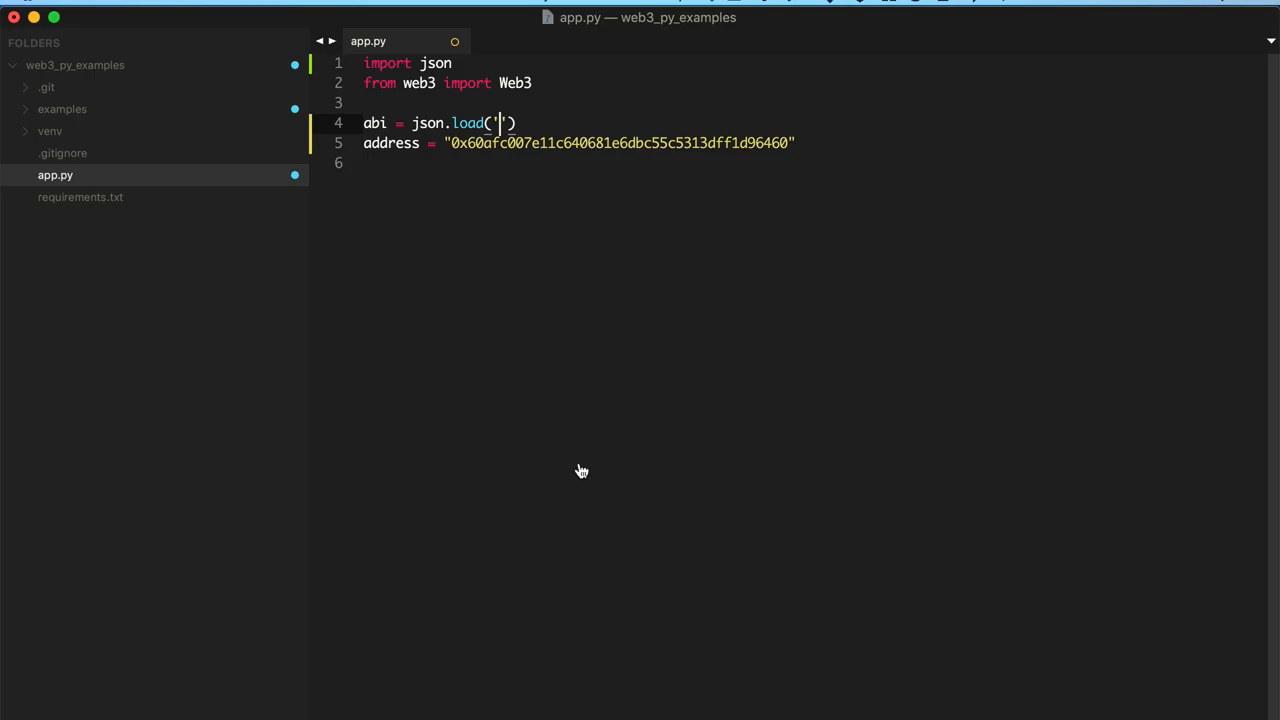
Step: Paste the Greeter ABI into json.load and wrap the address in web3.toChecksumAddress()
type("var greeterContract = web3.eth.contract([{\"constant\":false,\"inputs\":[{\"name\":\"_greeting\",\"type\":\"string\"}],\"name\"")
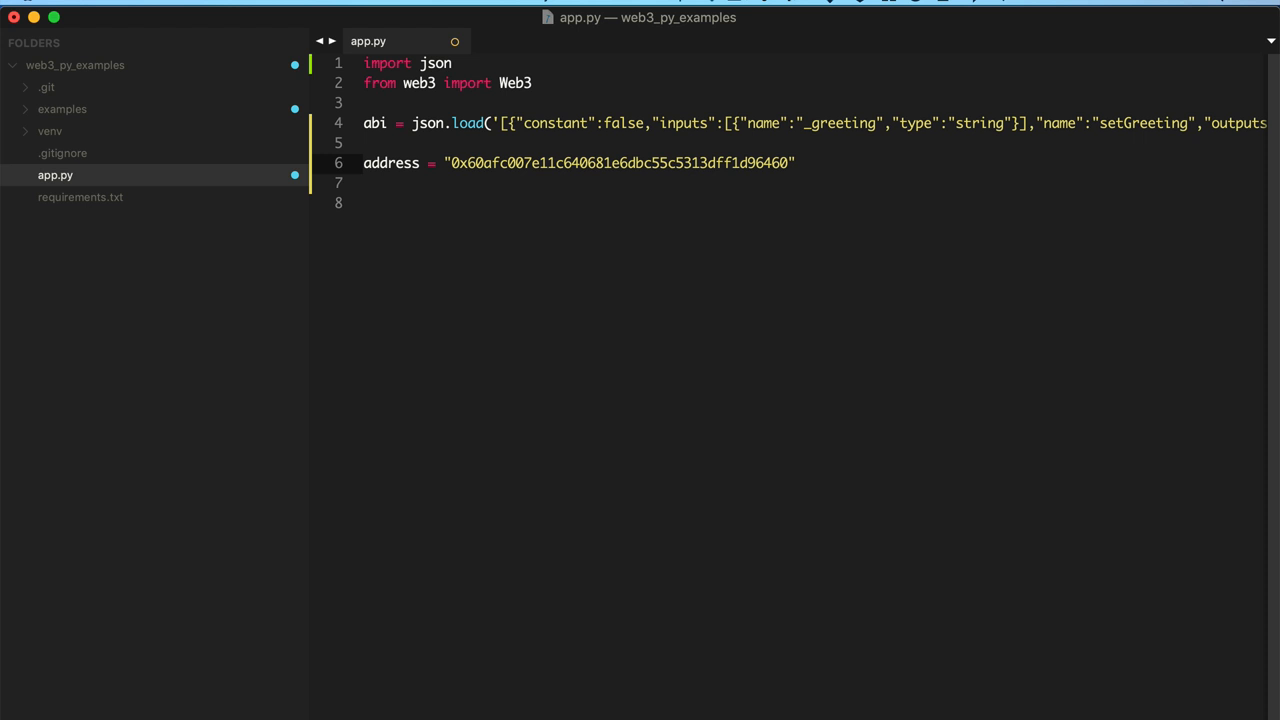
type("web3.")
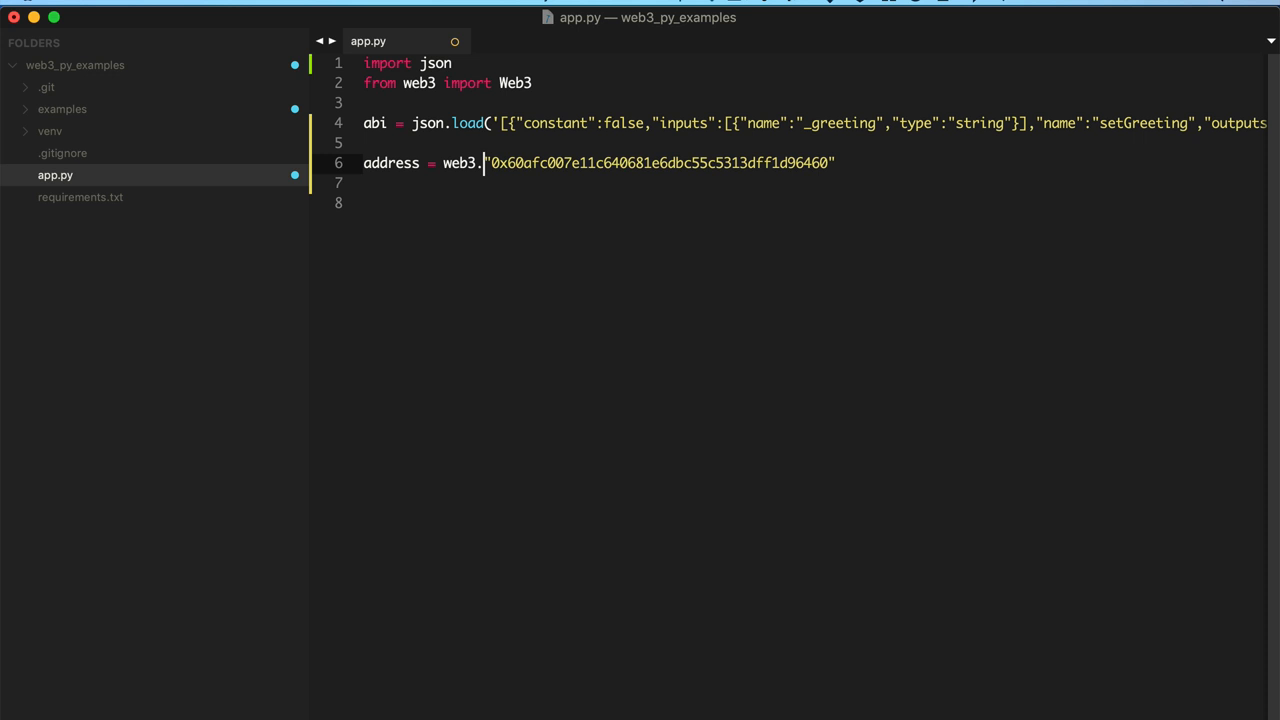
type("toChecksumAddress(")
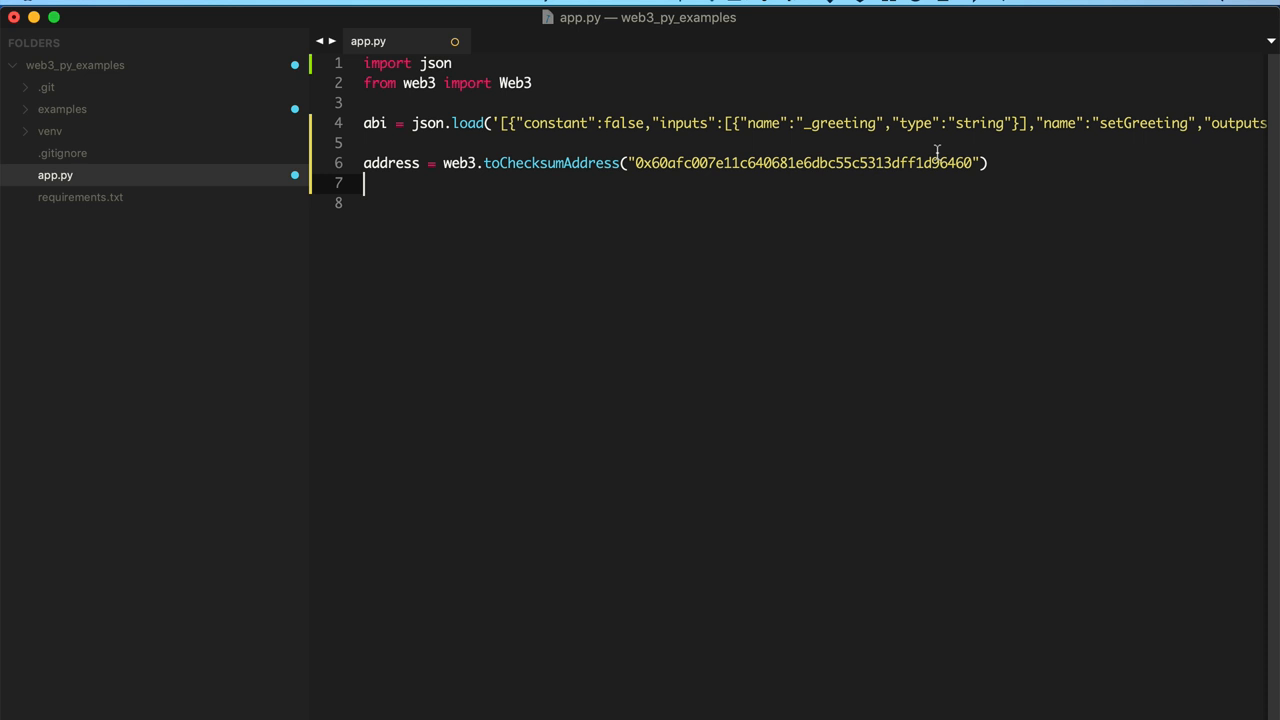
mouse_move(797, 192)
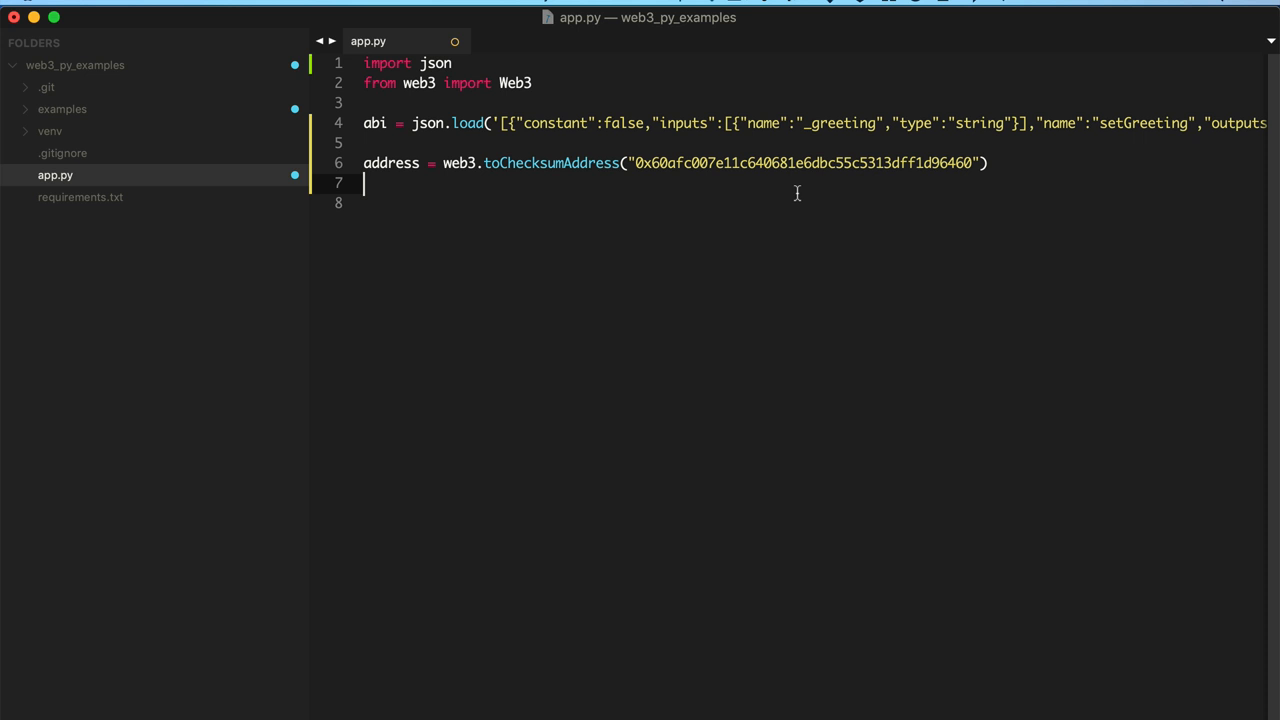
mouse_move(776, 100)
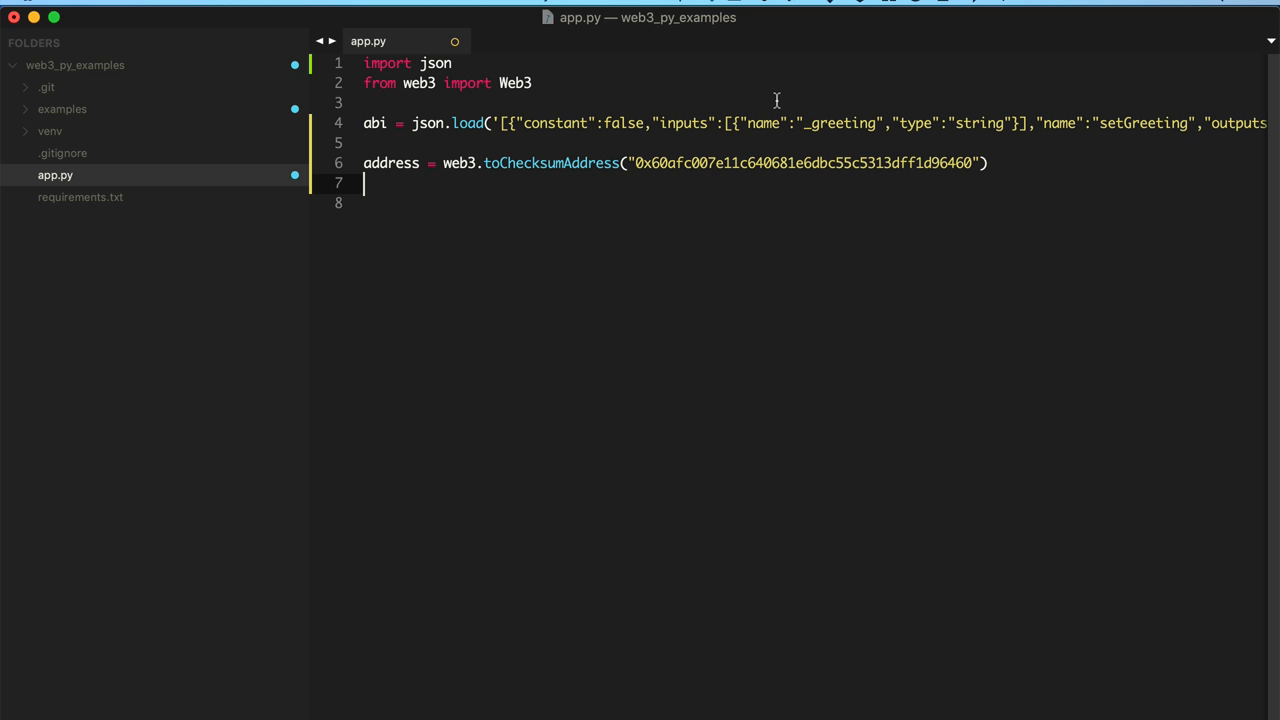
type("con")
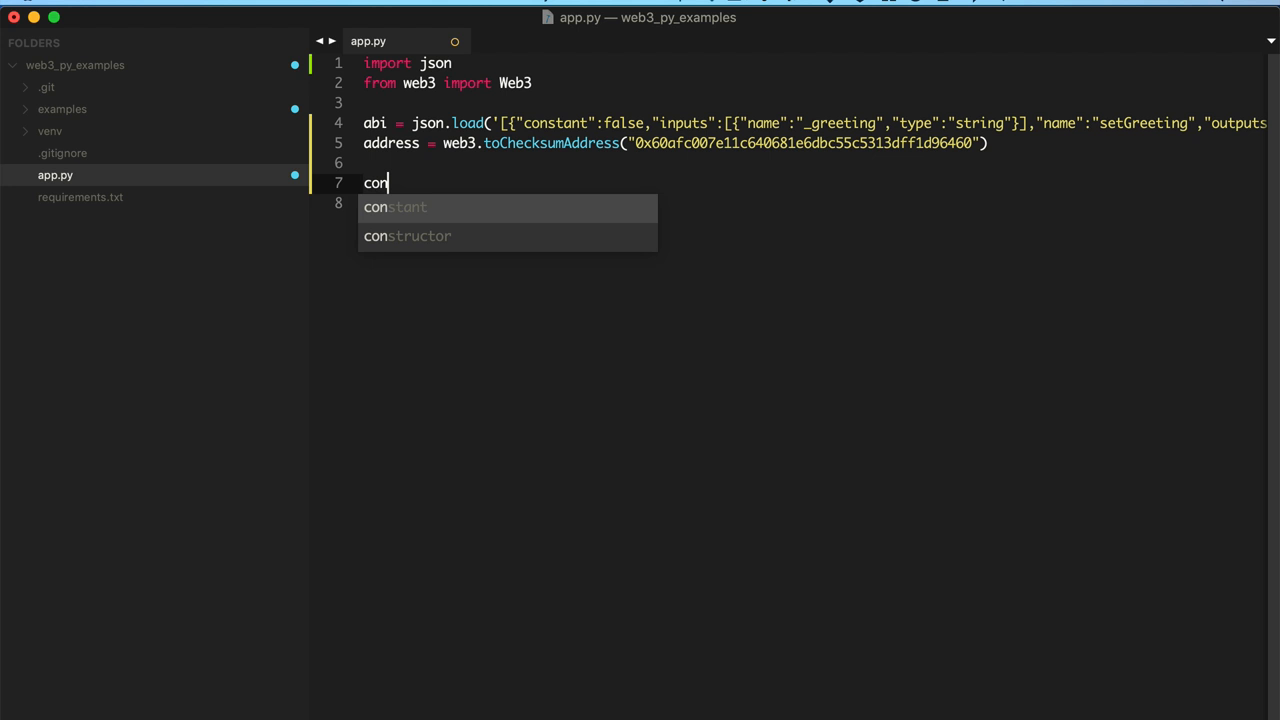
Step: Add contract = web3.eth.contract(address=address, abi=abi) and contract.functions.greet().call()
type("tract = web3.eth.contract(address=address,")
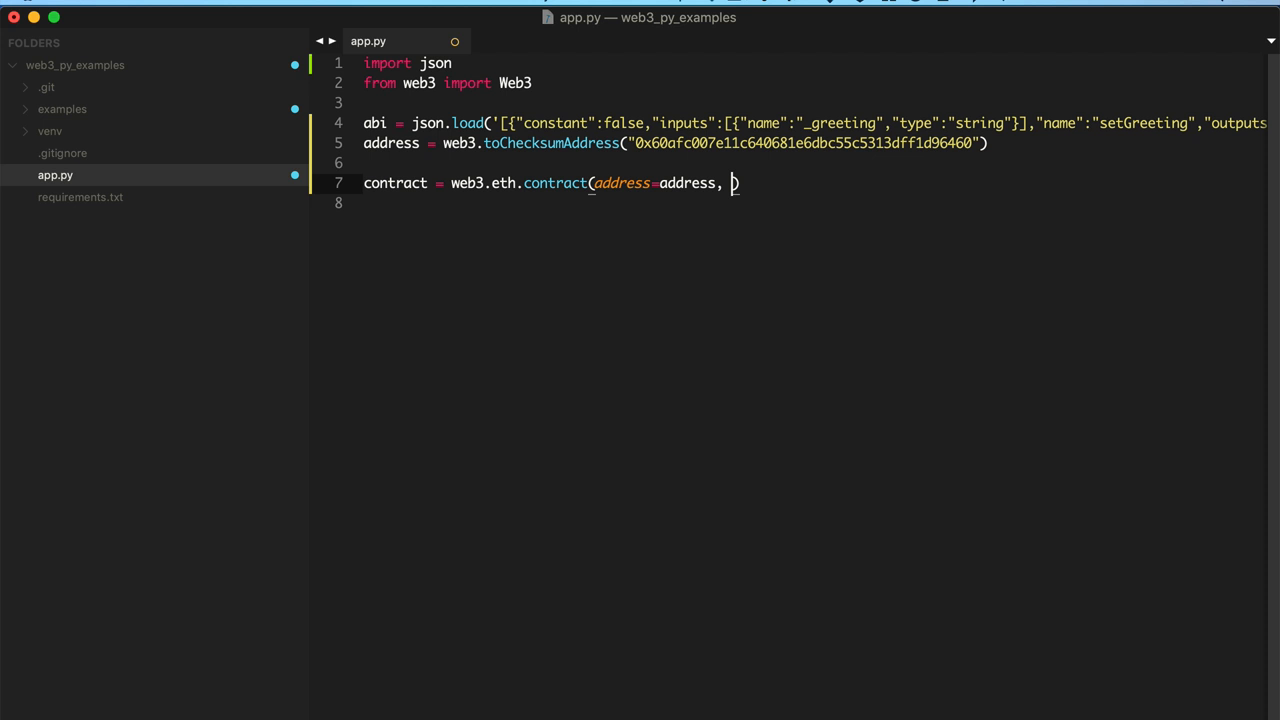
type("abi=abi)")
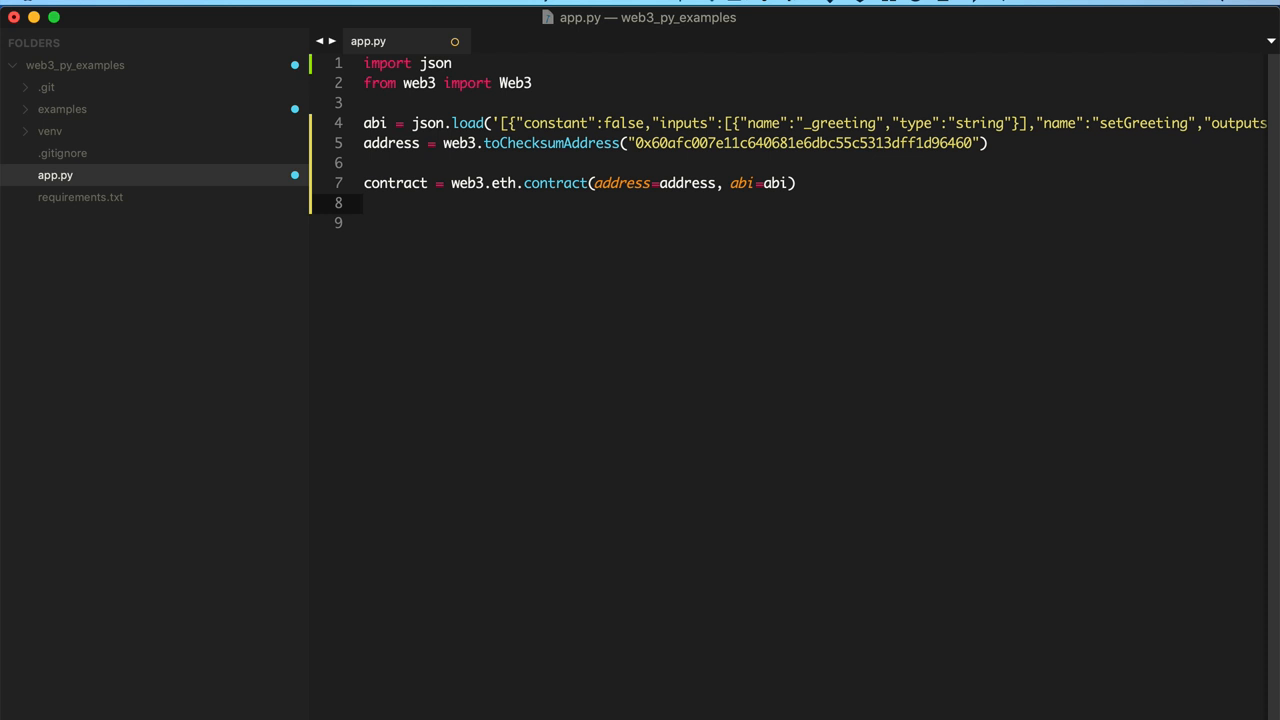
type("contract.functions.")
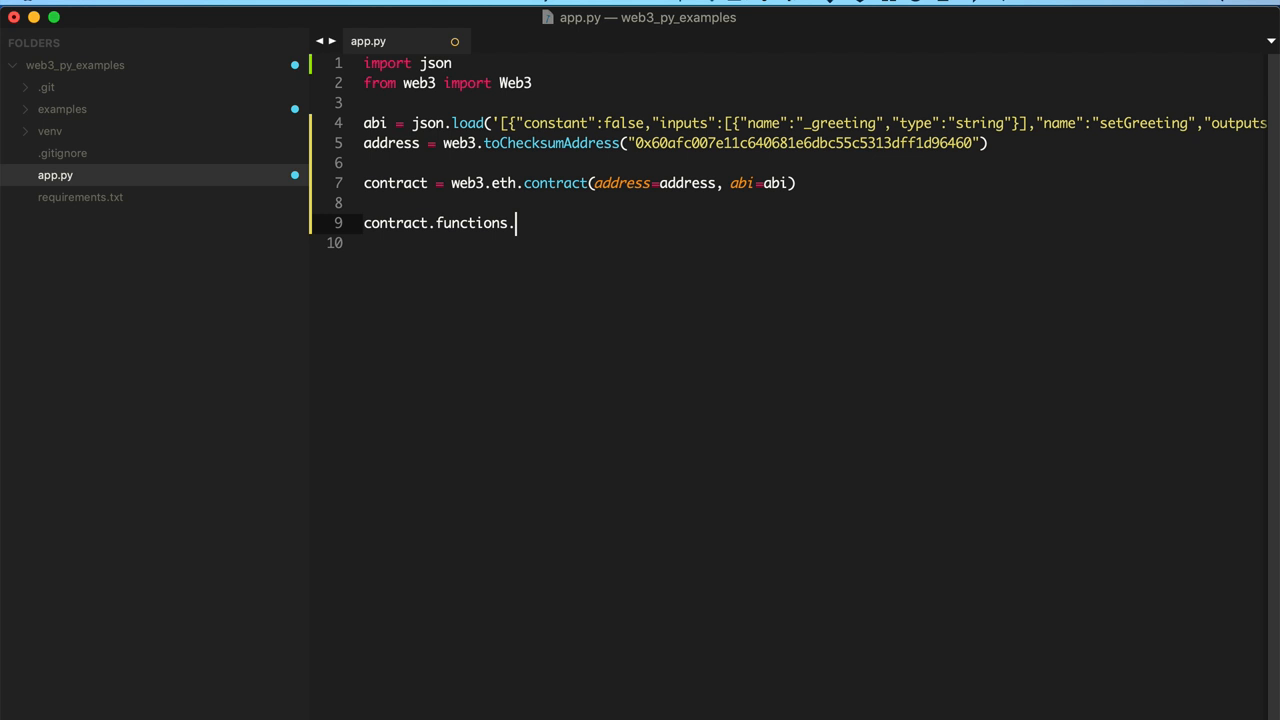
type("greet()")
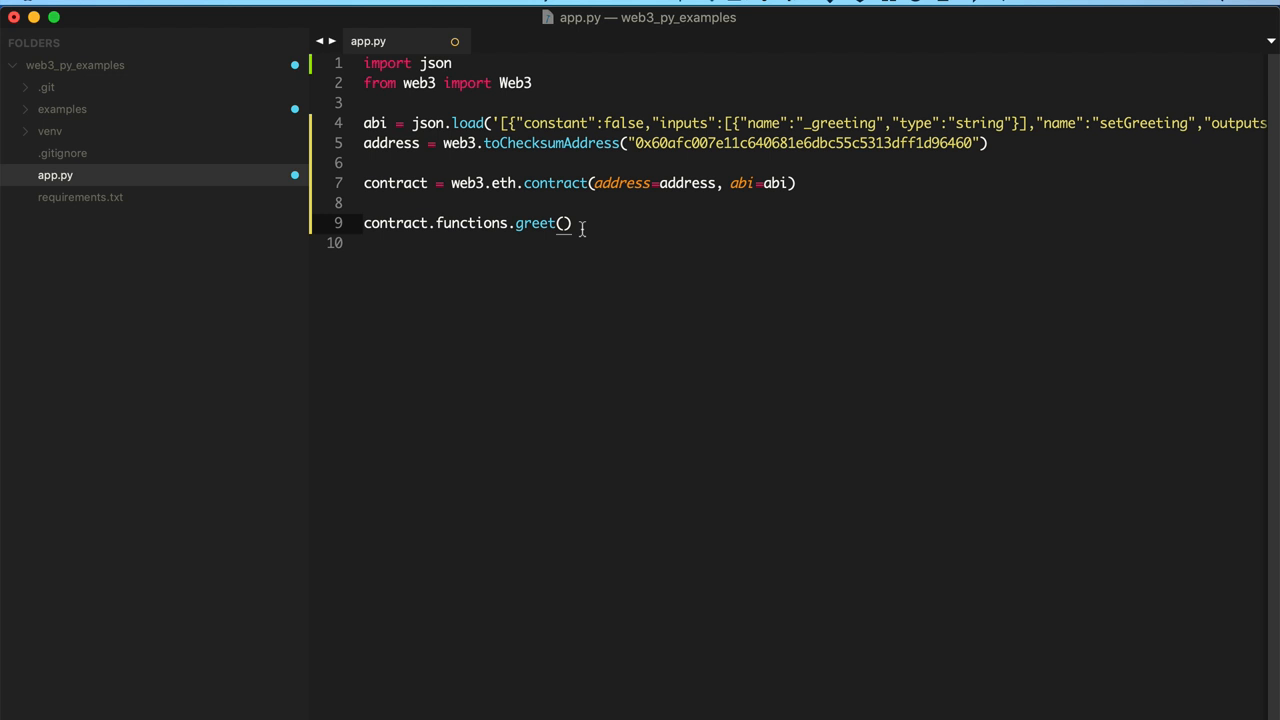
type(".call()")
type("python app.py")
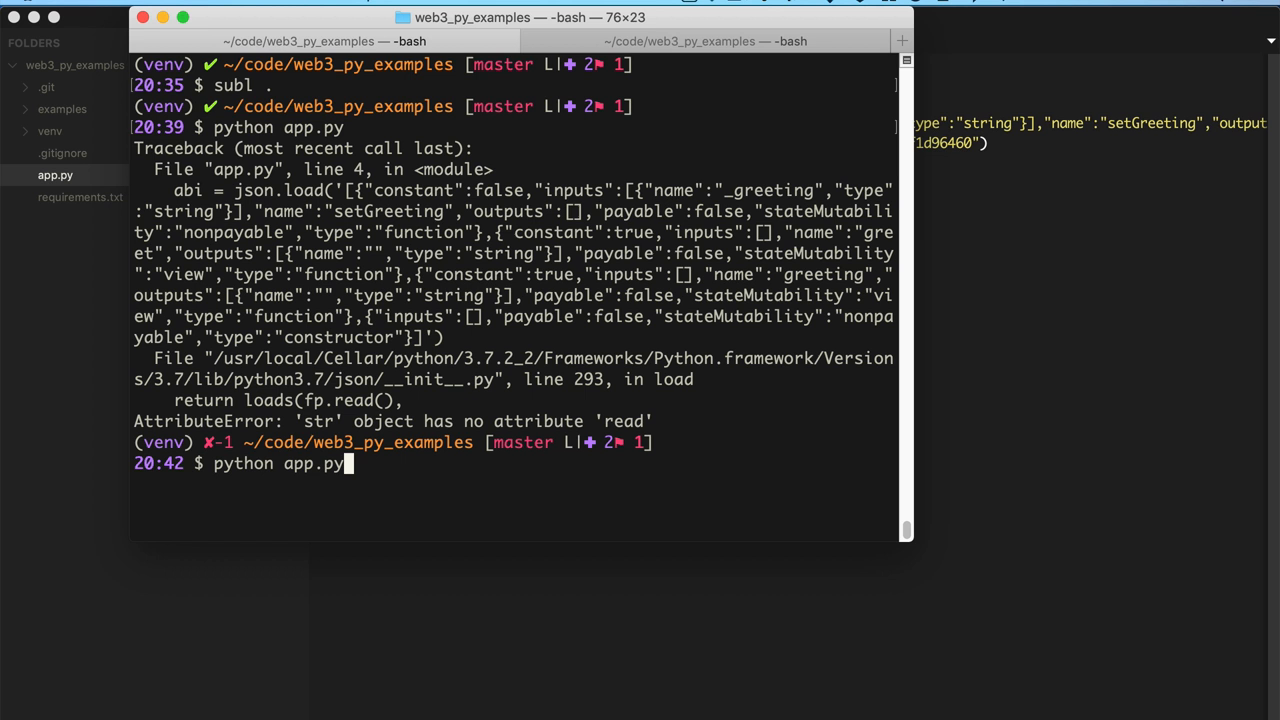
Step: Run python app.py, switch to json.loads and print the greet call, then rerun
key("Return")
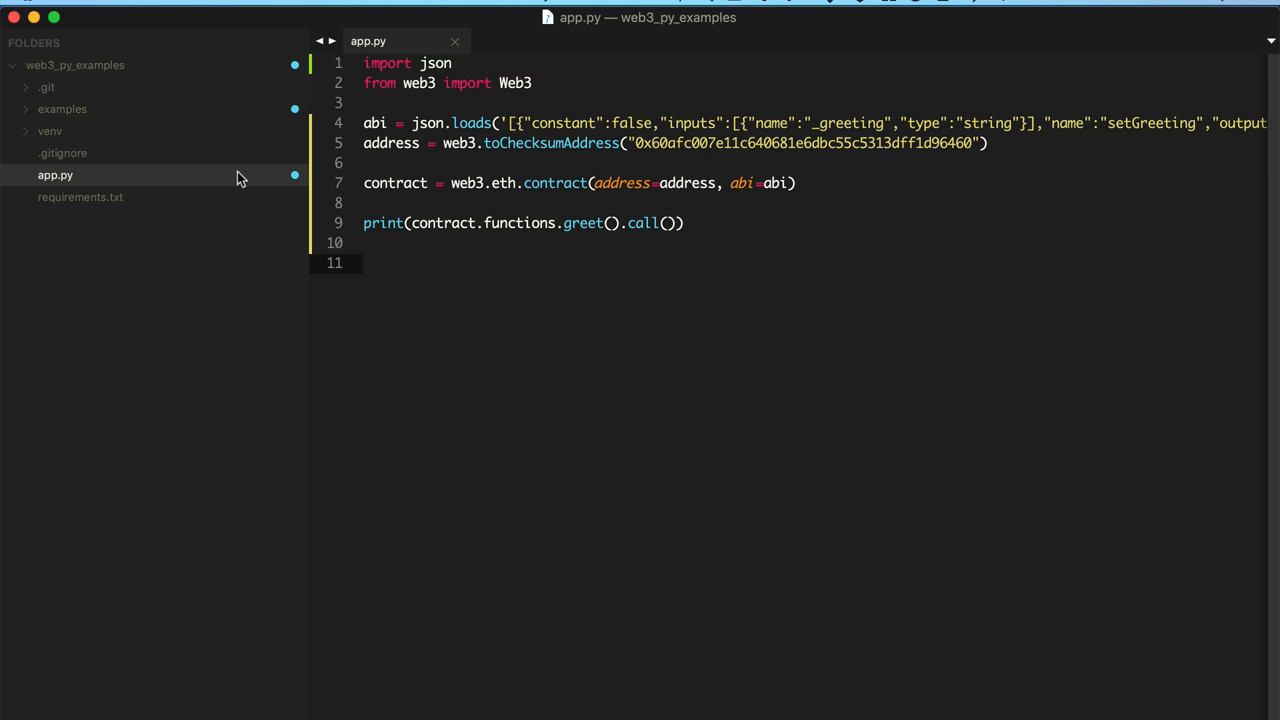
left_click(119, 196)
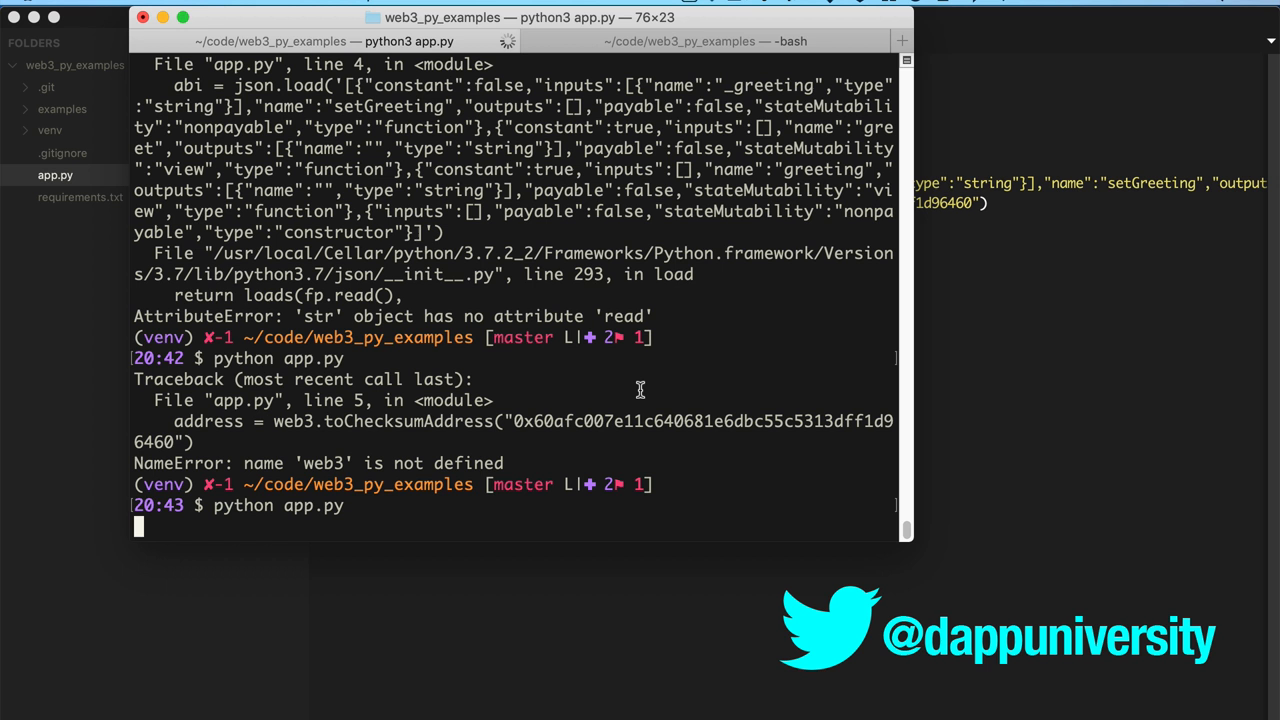
key("Return")
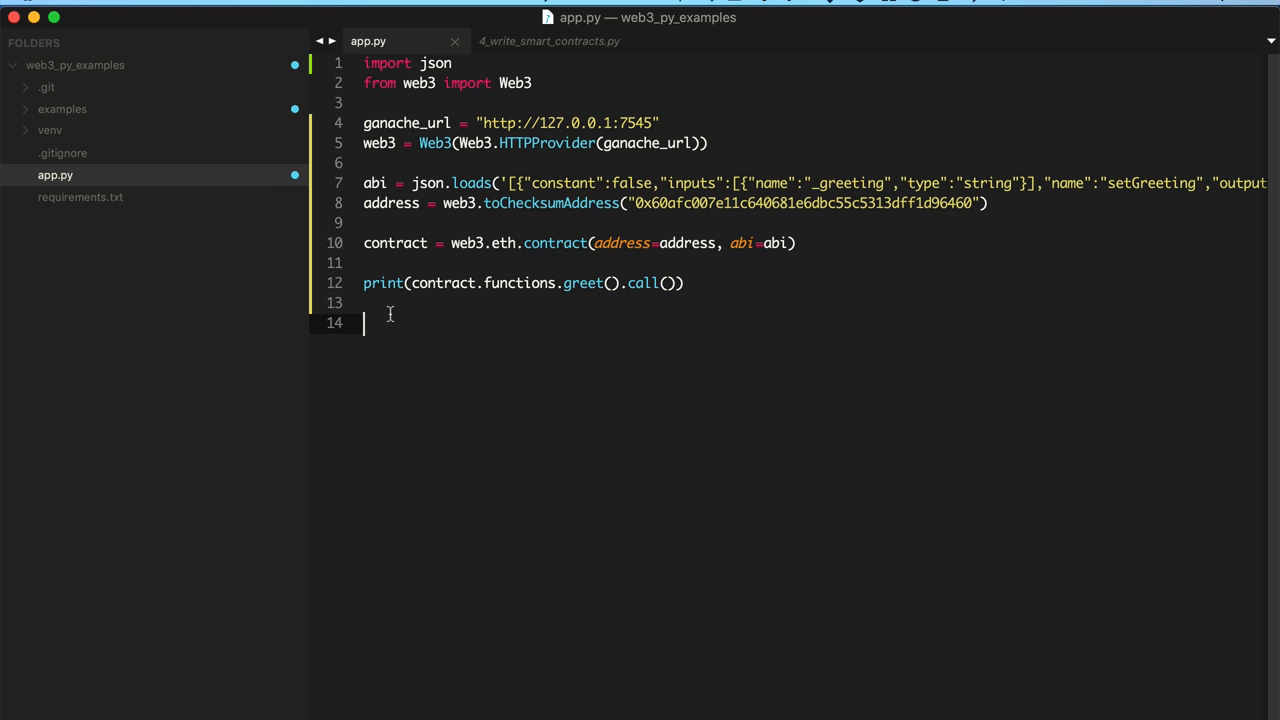
mouse_move(766, 88)
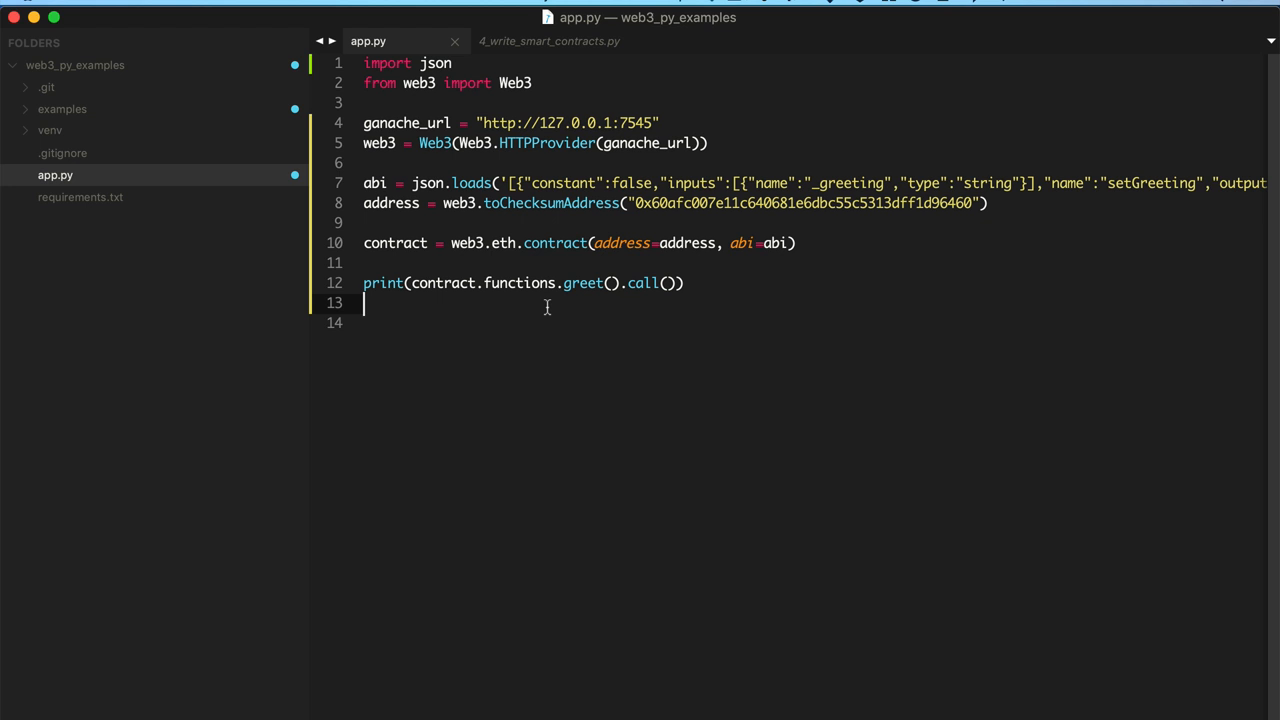
Step: Add tx_hash = contract.function.setGreeting('HEEEEEELLOOOOOOOO!').transact() below the print line
type("contract.function.setGreeting('HEEEEEELLOOOOOOOOO!').transact(")
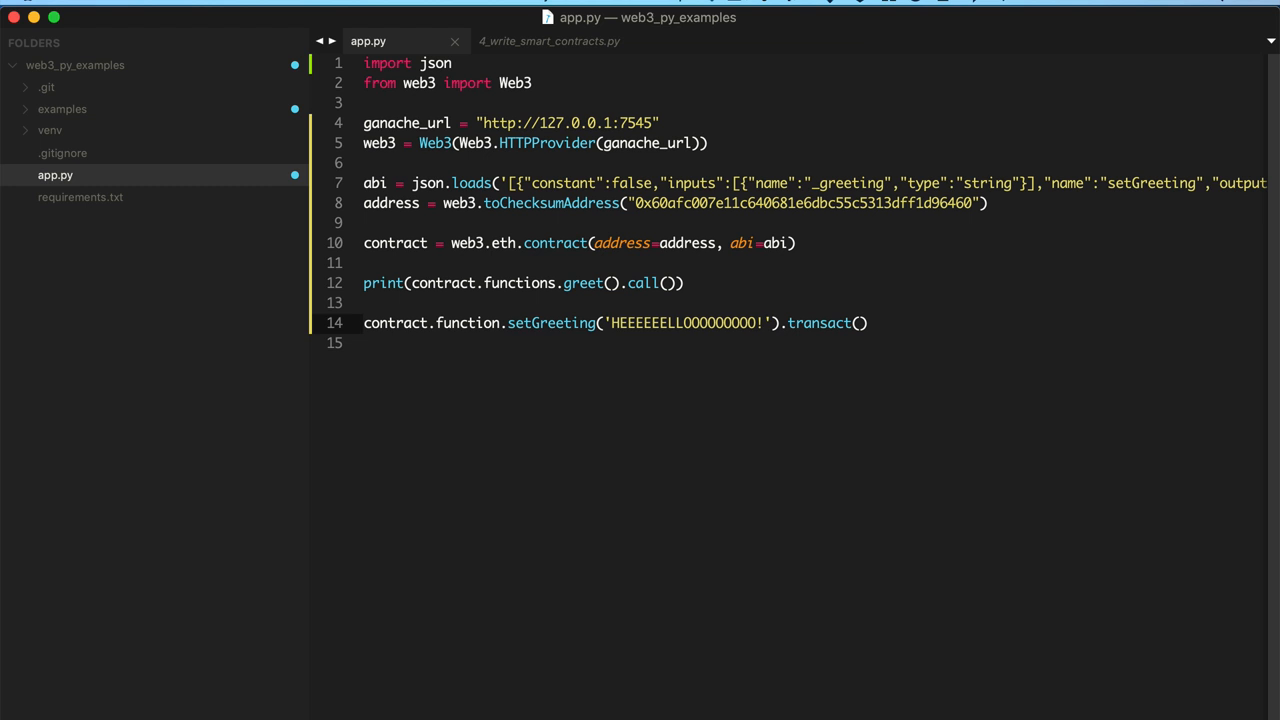
type("tx_hash =")
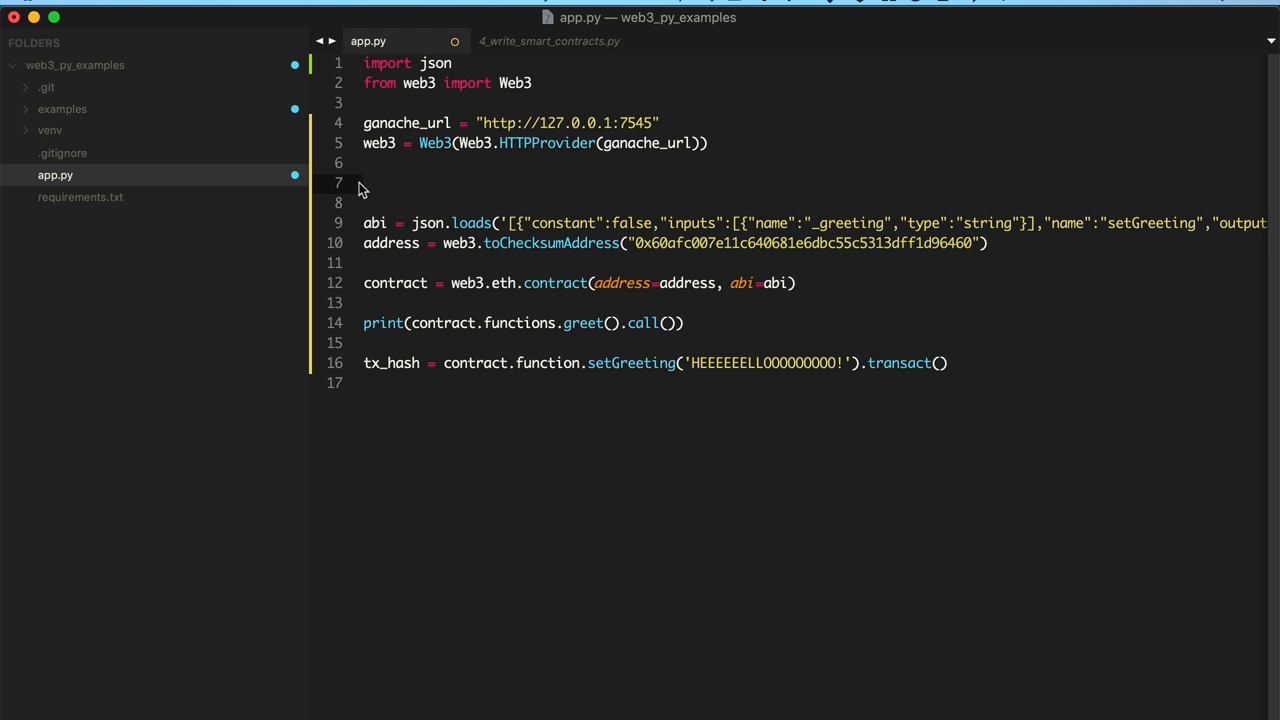
mouse_move(387, 190)
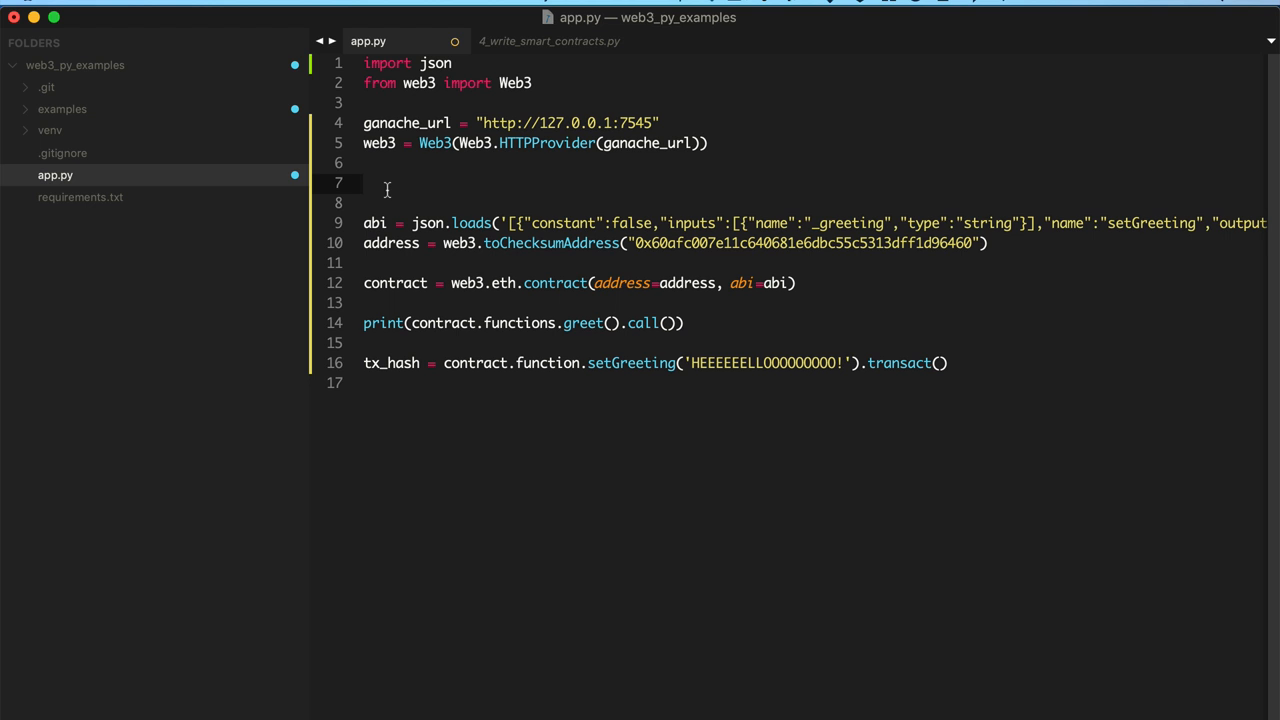
Step: Add web3.eth.defaultAccount = web3.eth.accounts[0] on line 7
type("web")
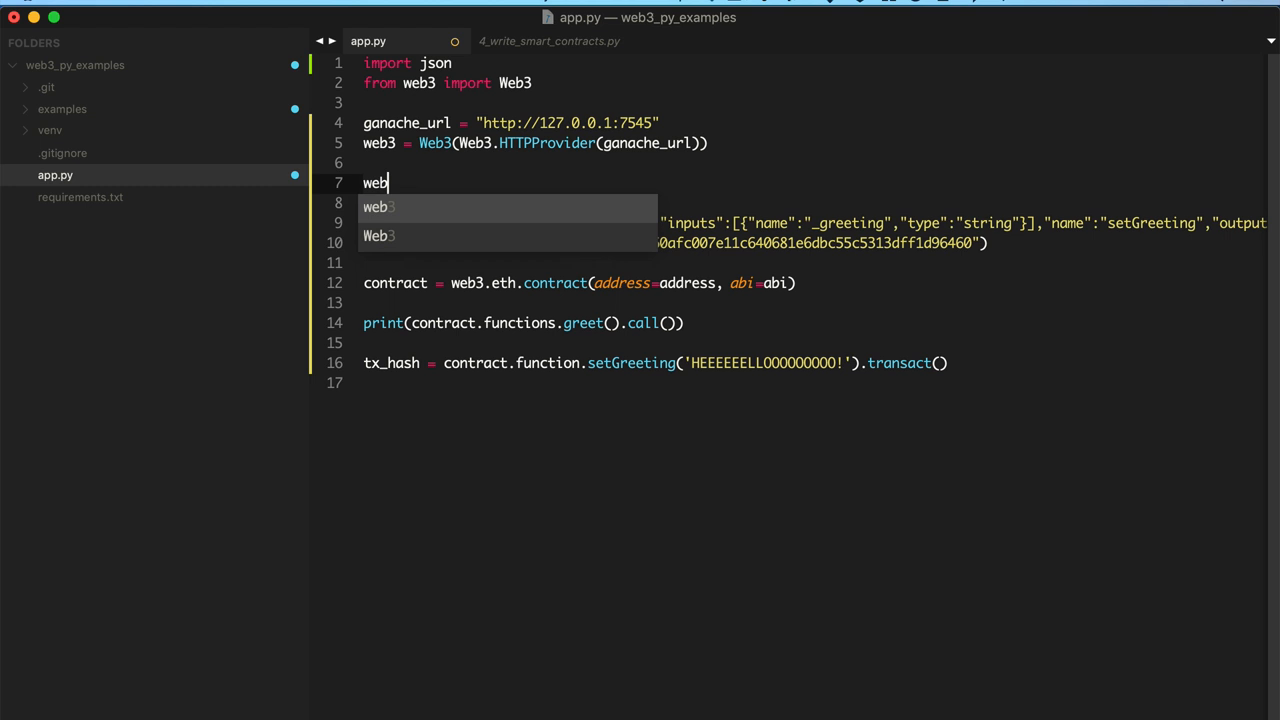
type("3.eth.defaultAccount = weg")
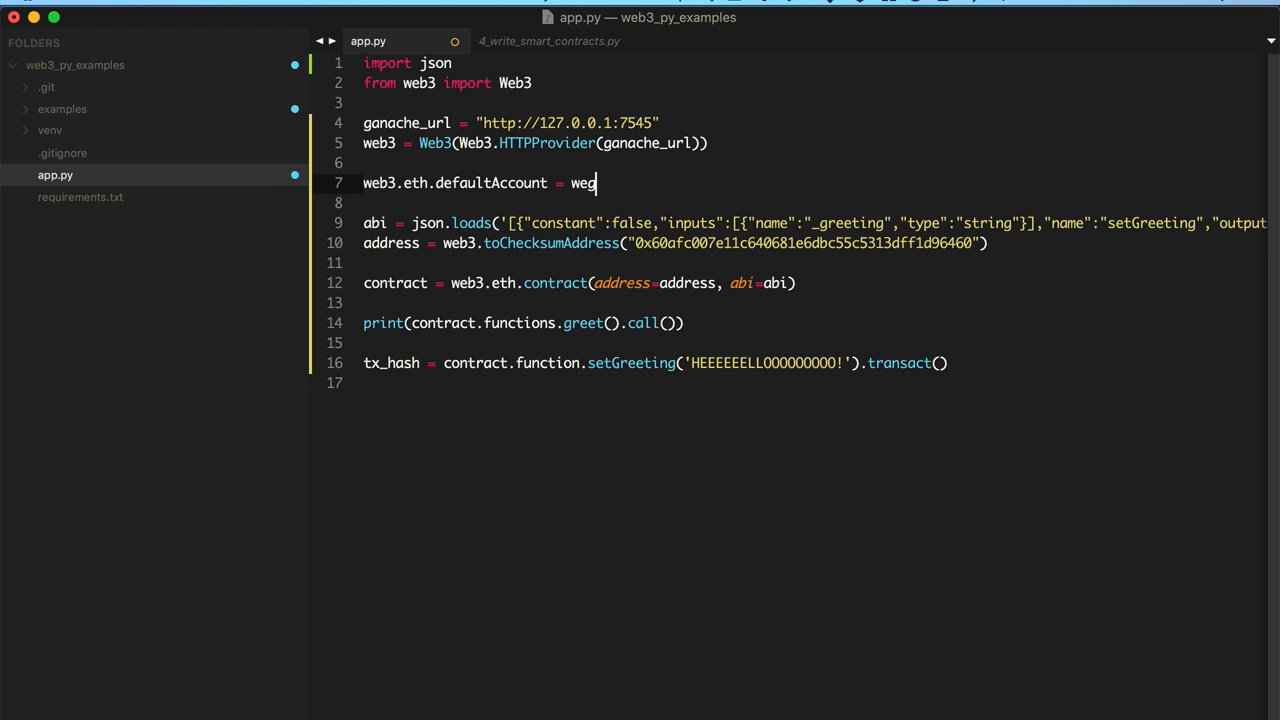
type("b3.eth.accounts[0]")
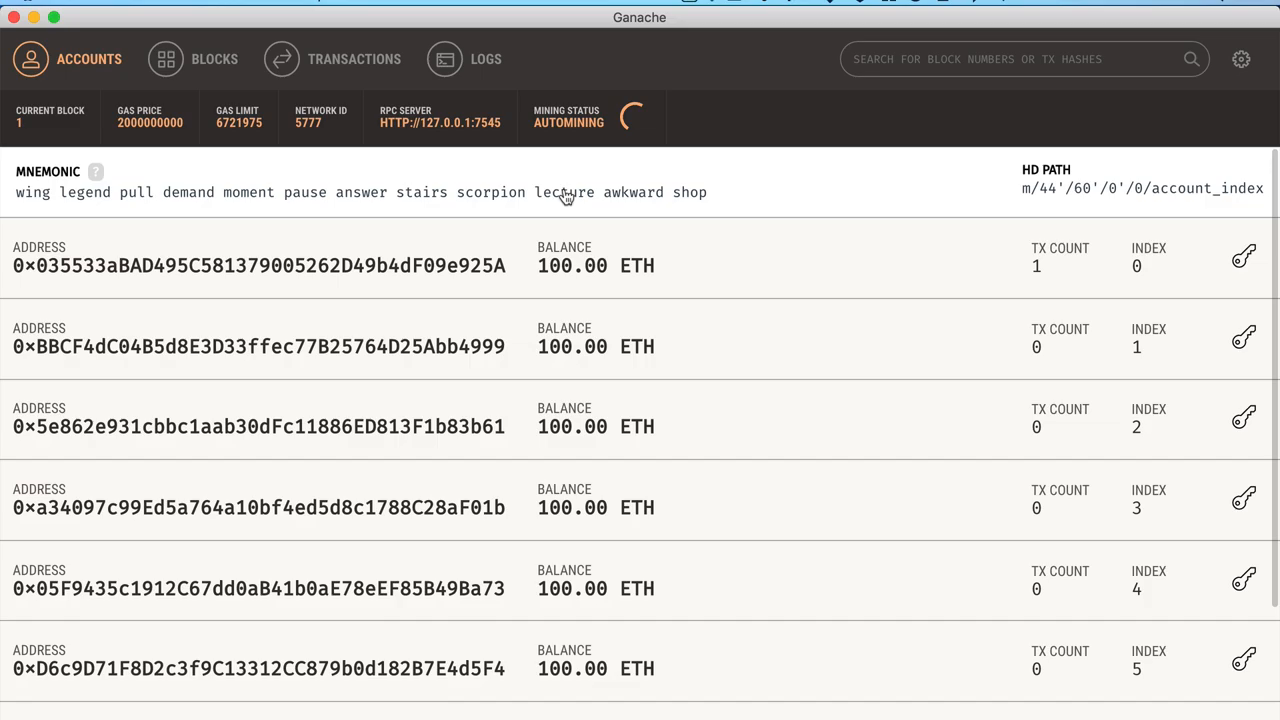
double_click(258, 265)
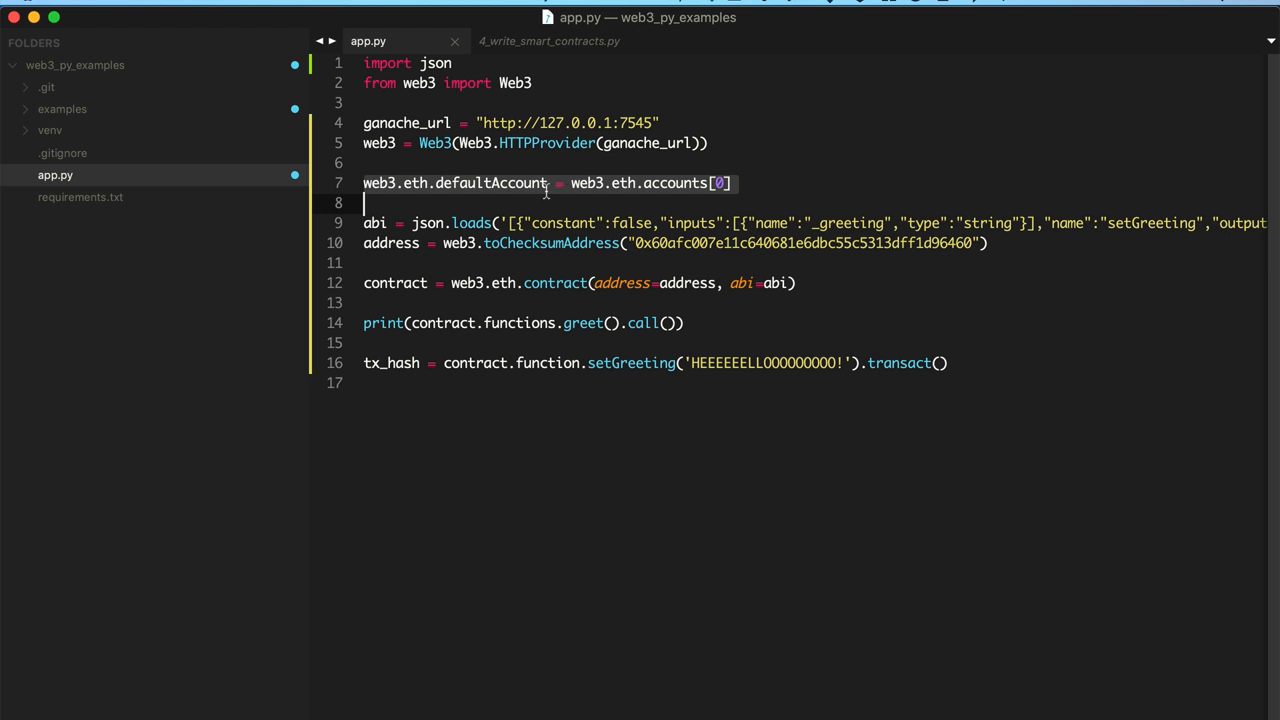
Step: Change contract.function to contract.functions on line 16 and add print(tx_hash)
left_click(364, 362)
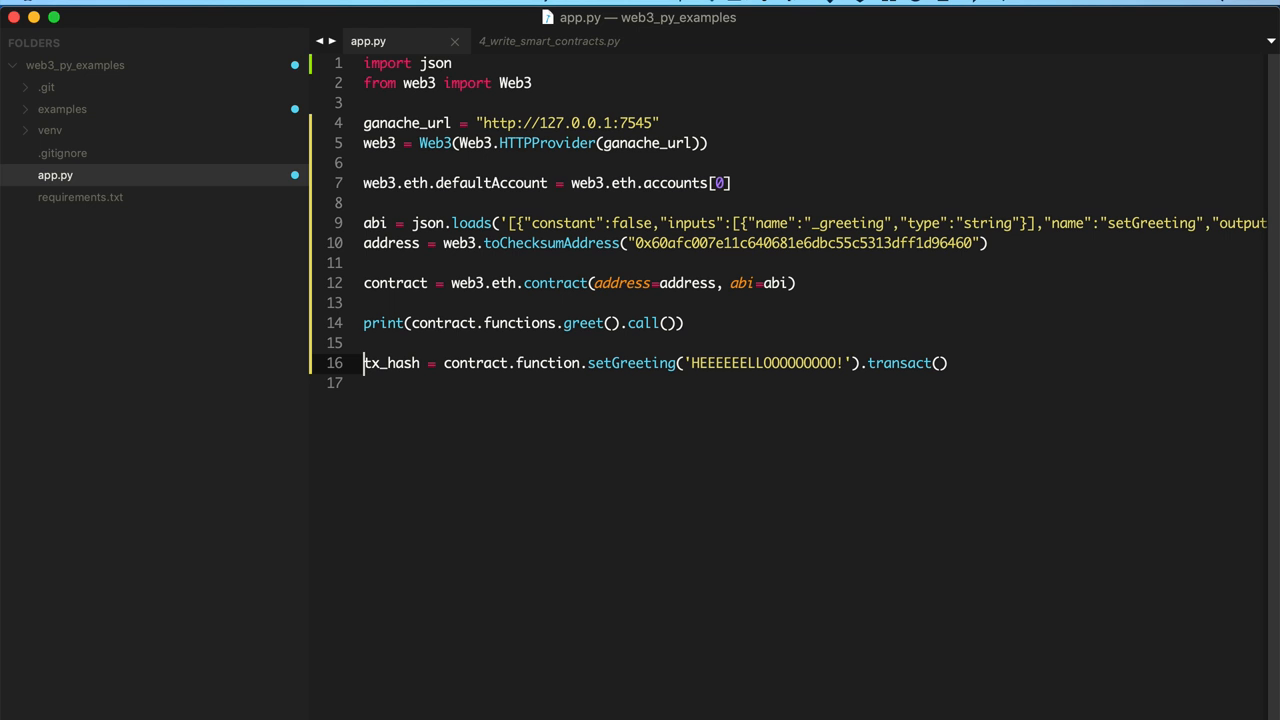
type("print(tx_HASH")
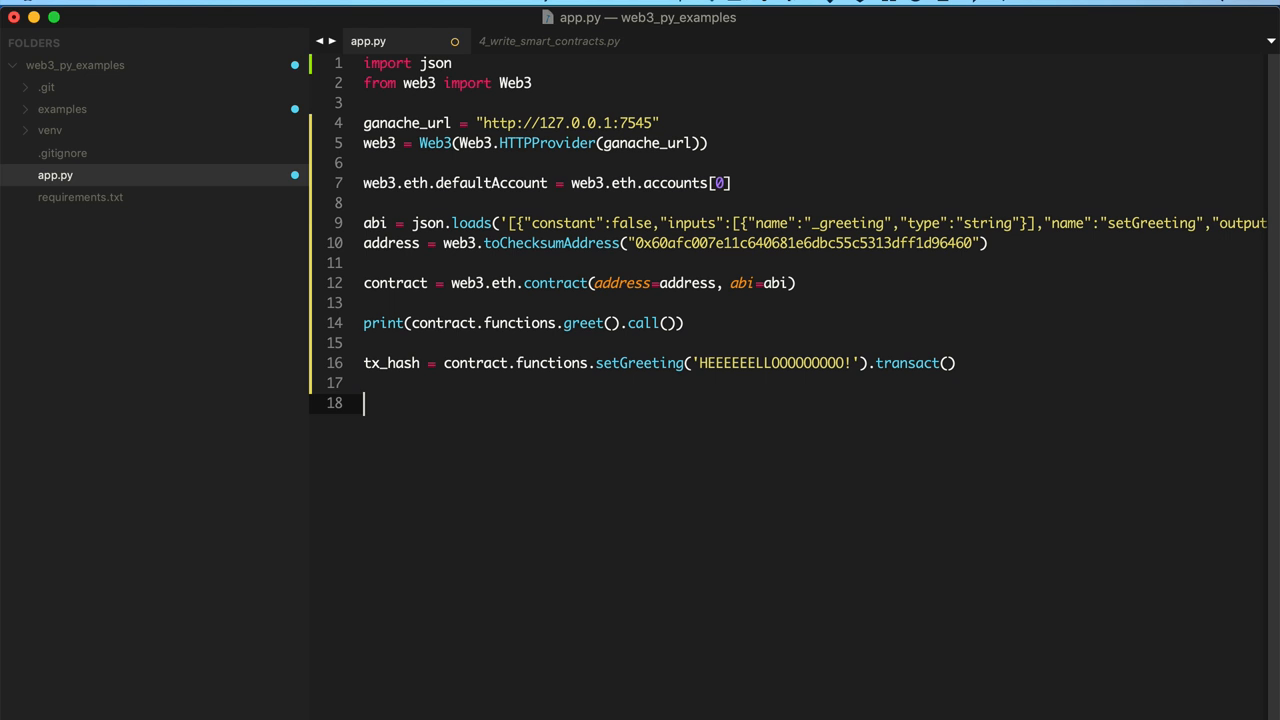
Step: Add web3.eth.waitForTransactionReceipt(tx_hash) to wait for the transaction
type("web3.eth.wait")
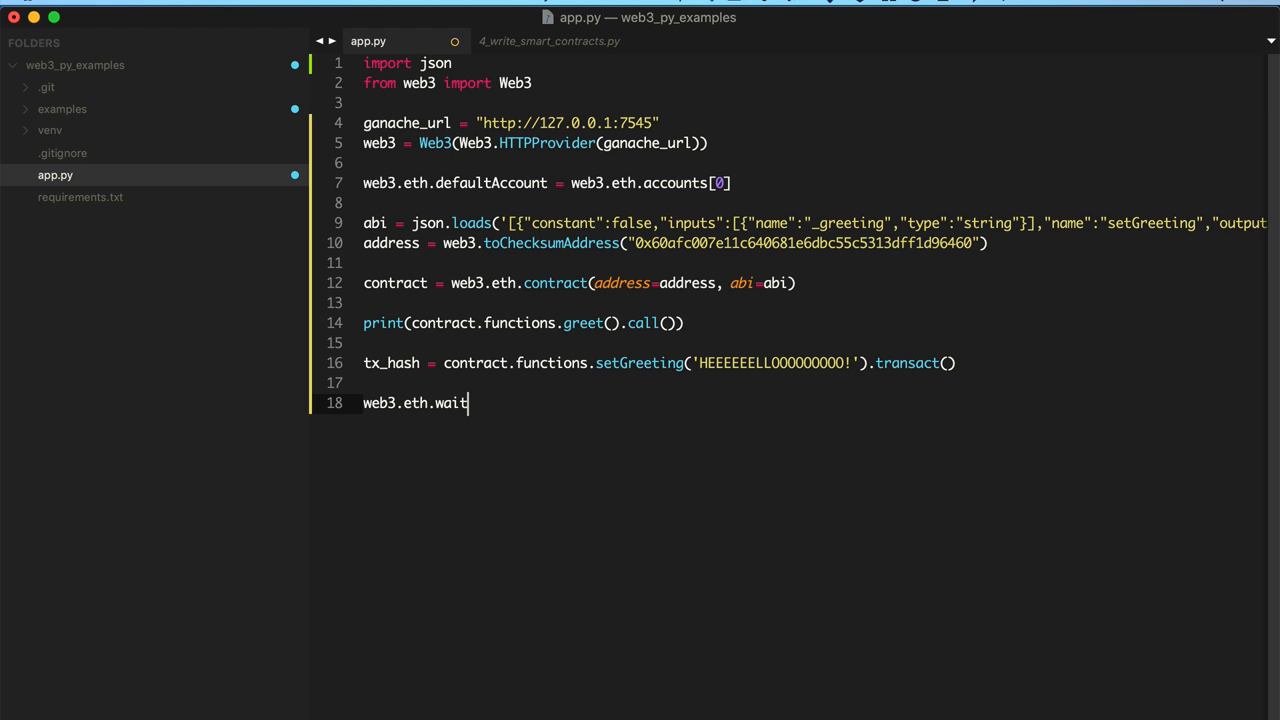
type("ForTransactionReceipt()")
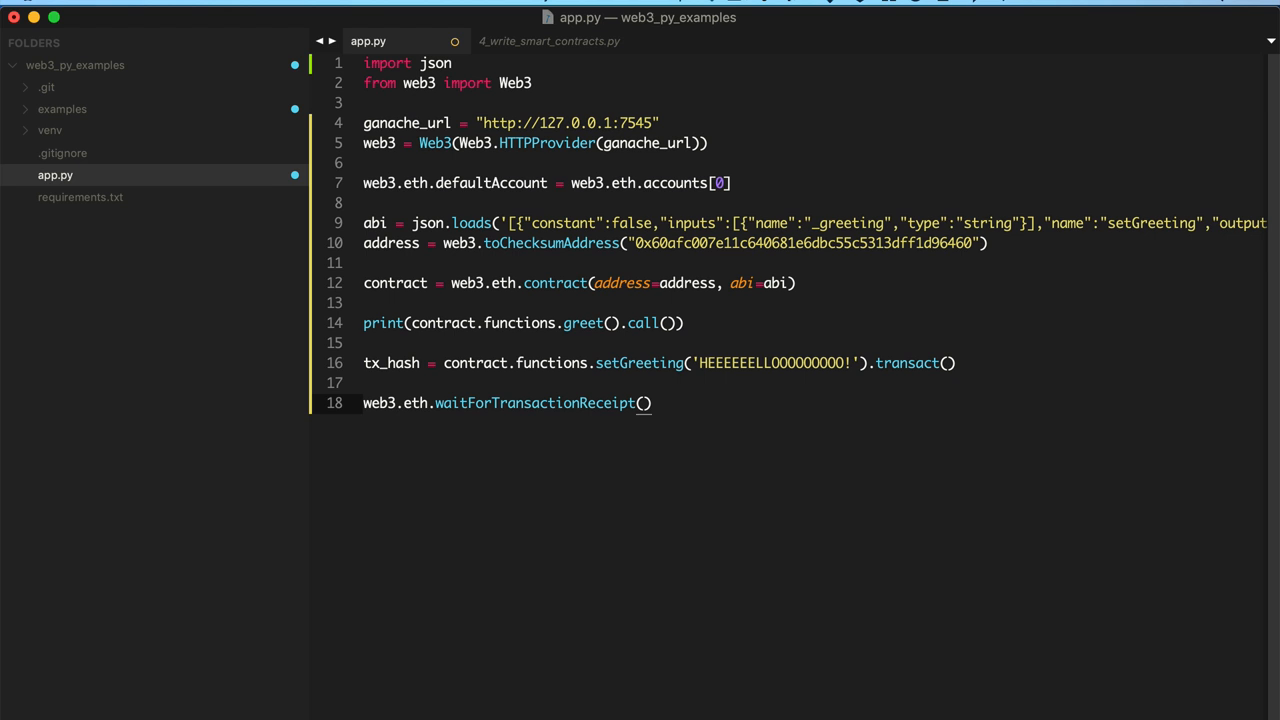
type("tx_hash")
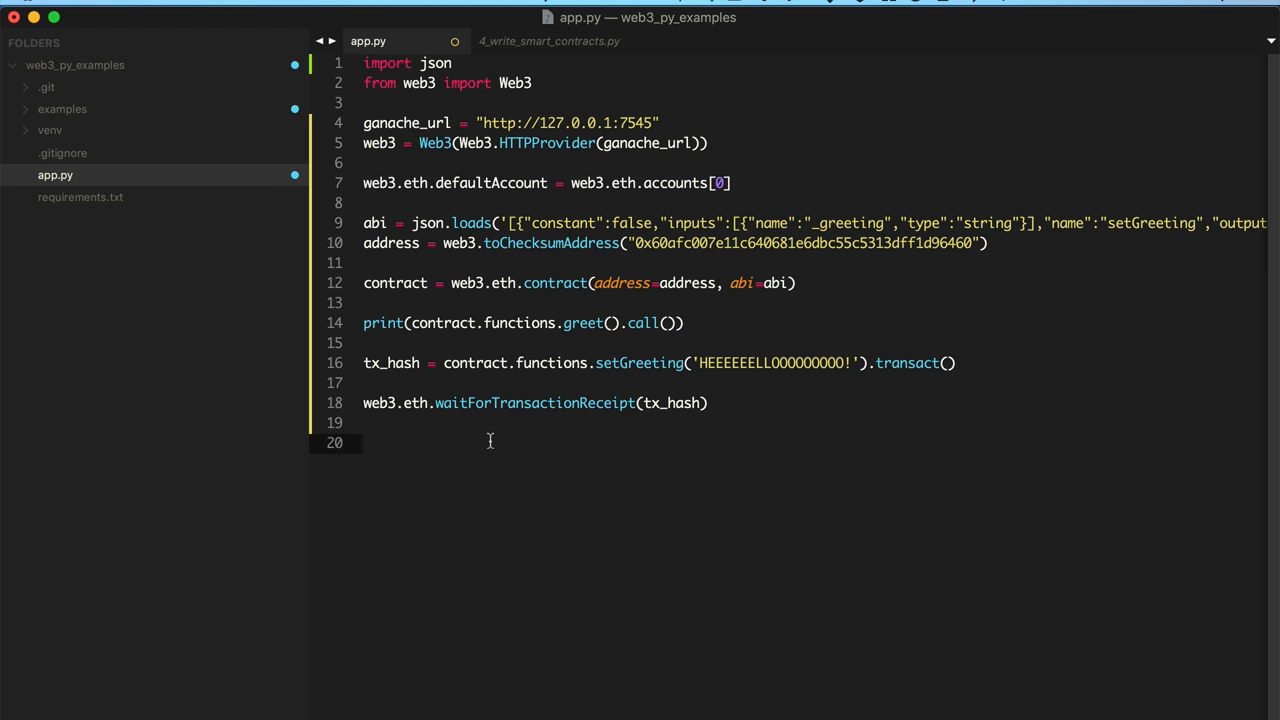
Step: Print 'Updated greeting' formatted with contract.functions.greet().call()
type("print('')")
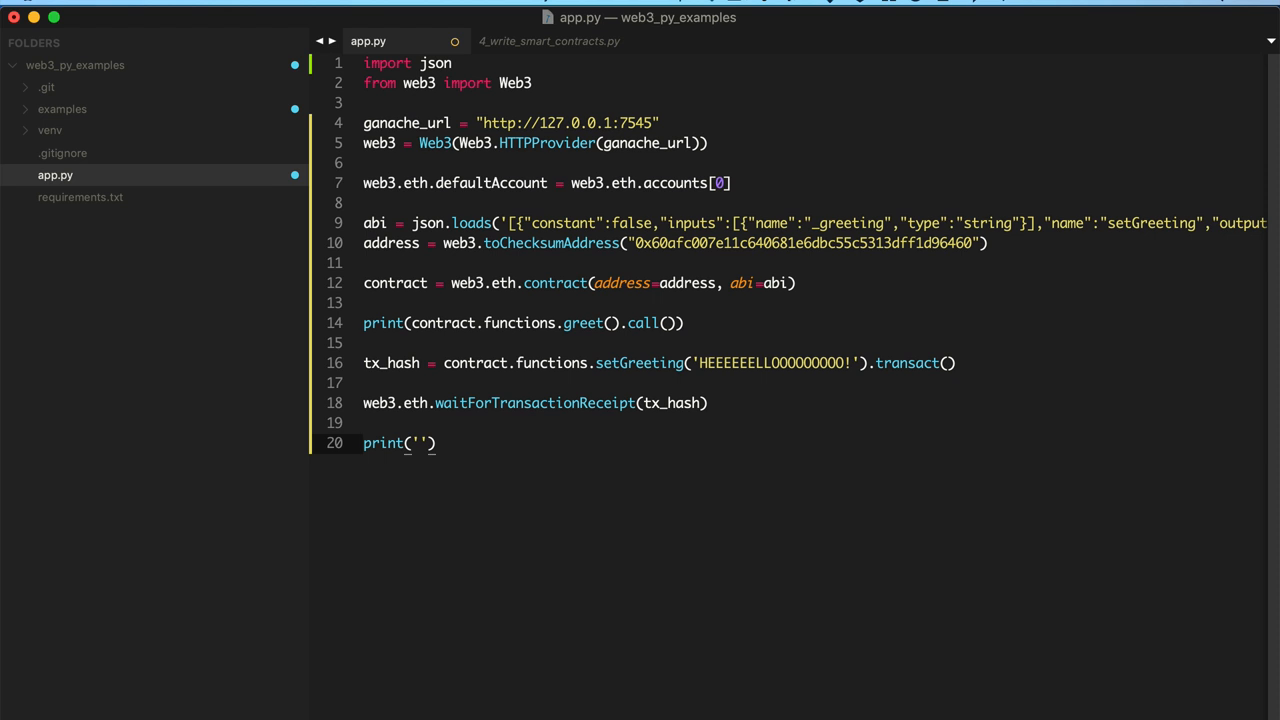
type("Updated greeting: {")
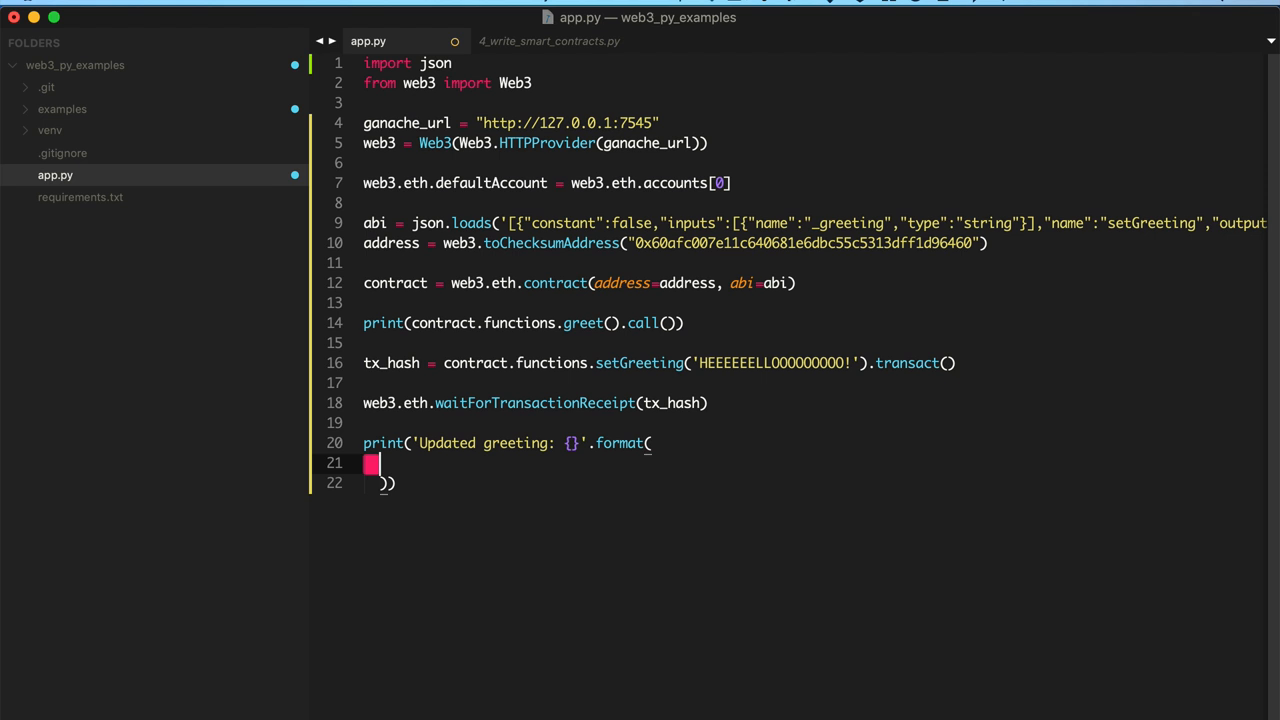
type("contract.")
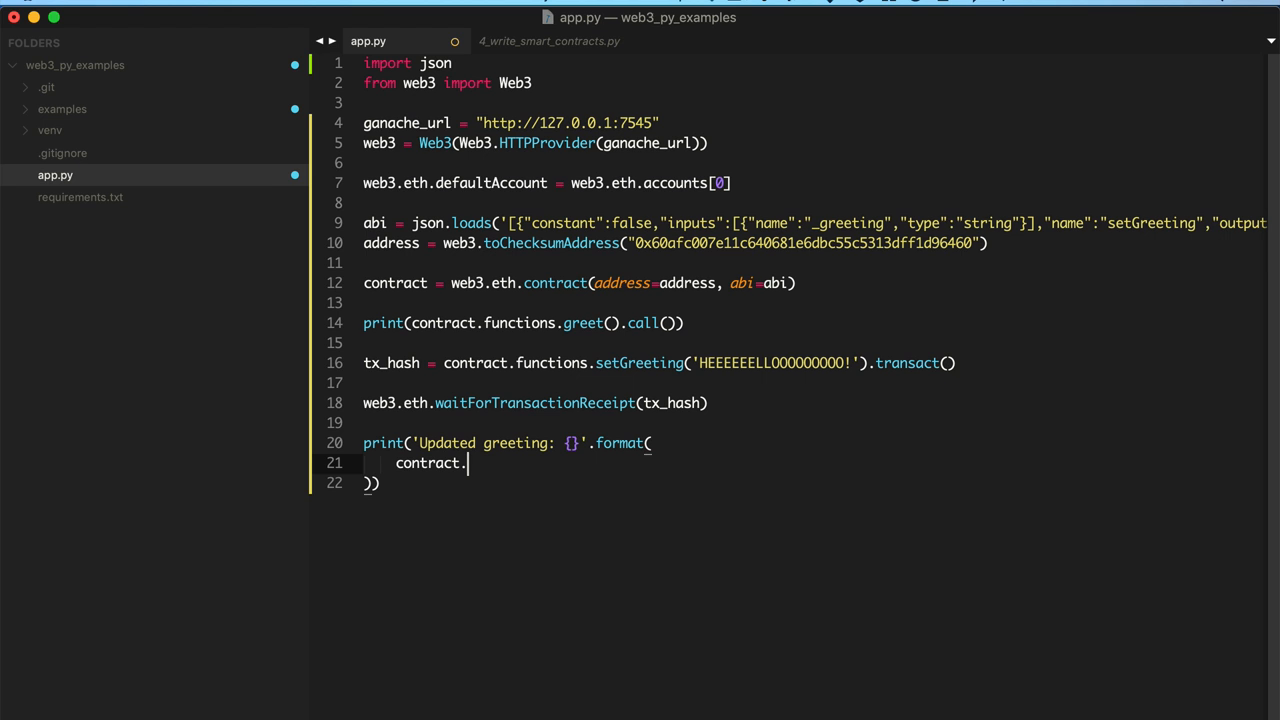
type("functions.greet().call(")
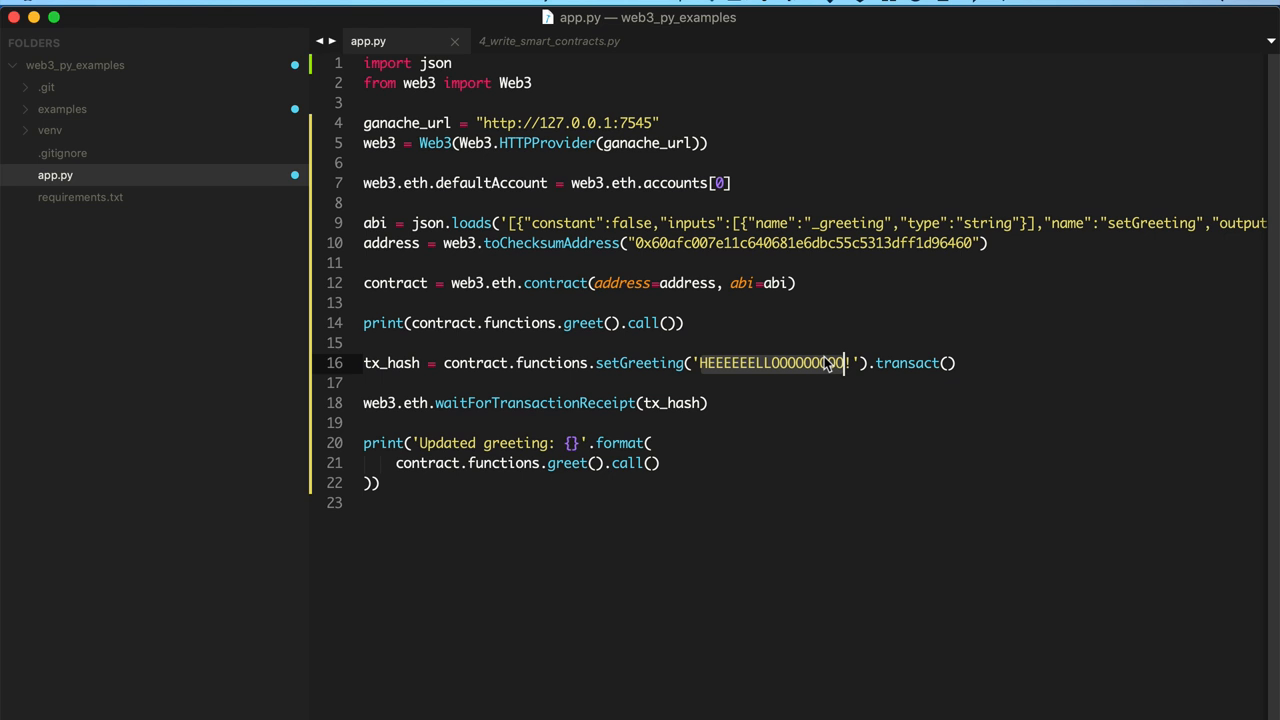
Step: Type NEW GREETINGS as the setGreeting message on line 16 of app.py
type("NEW GREETINGS")
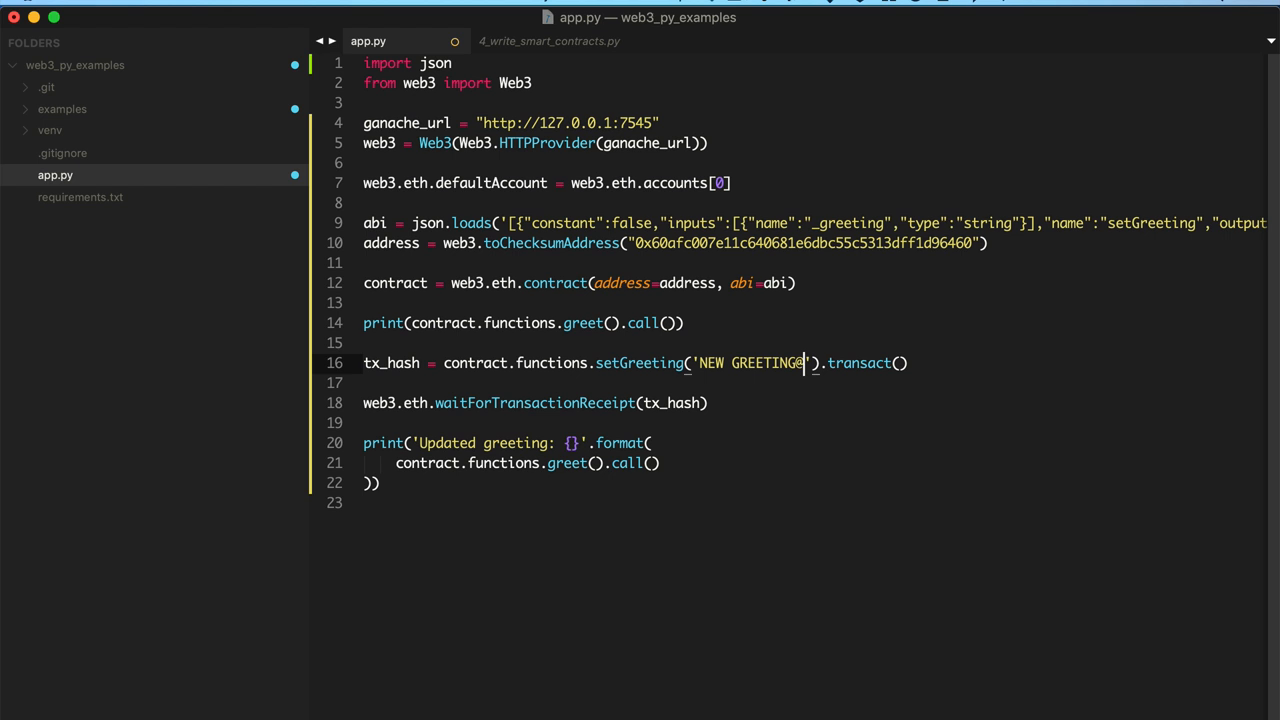